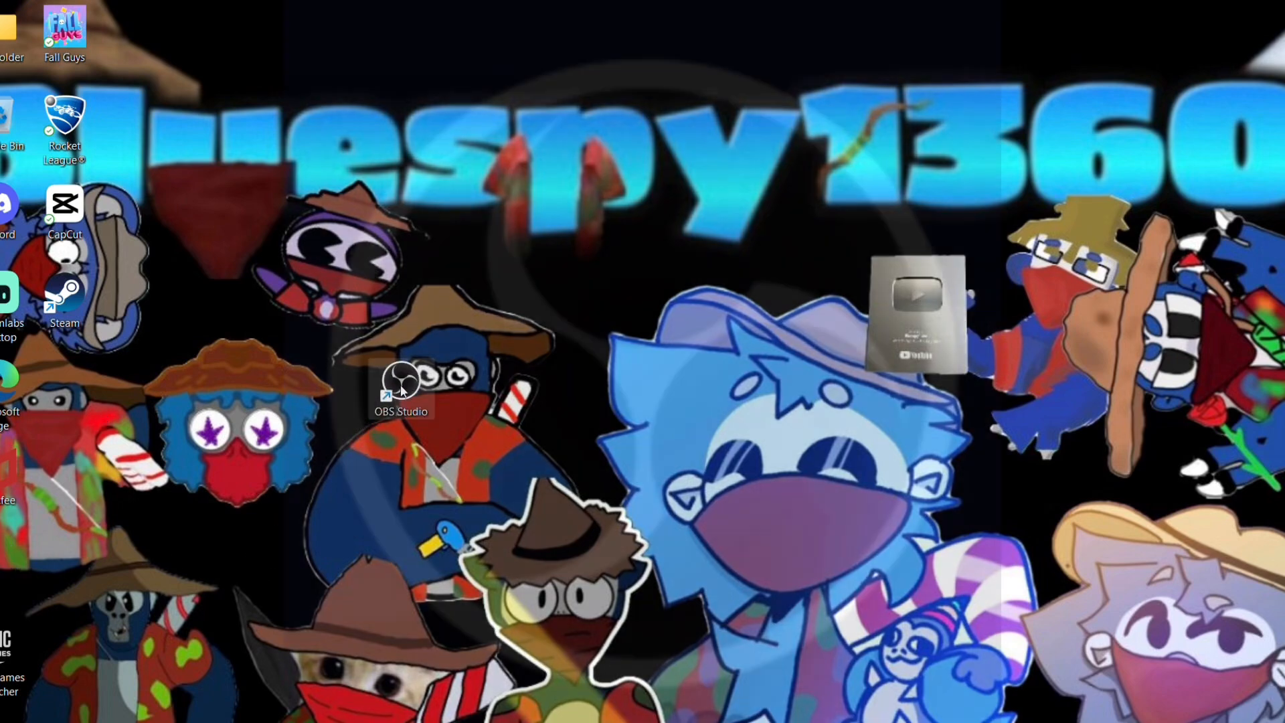
# Step: Launch OBS Studio from its desktop shortcut, showing the 'Shorts live' scene
pyautogui.doubleClick(402, 386)
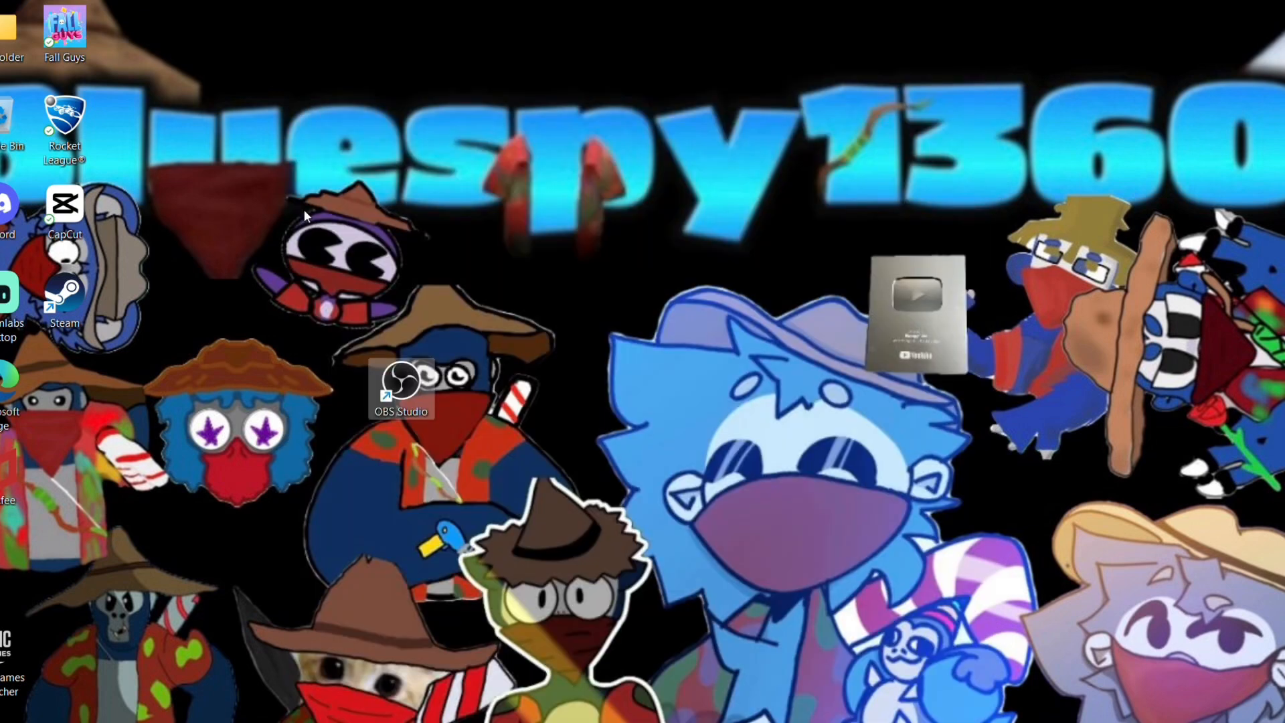
pyautogui.moveTo(394, 94)
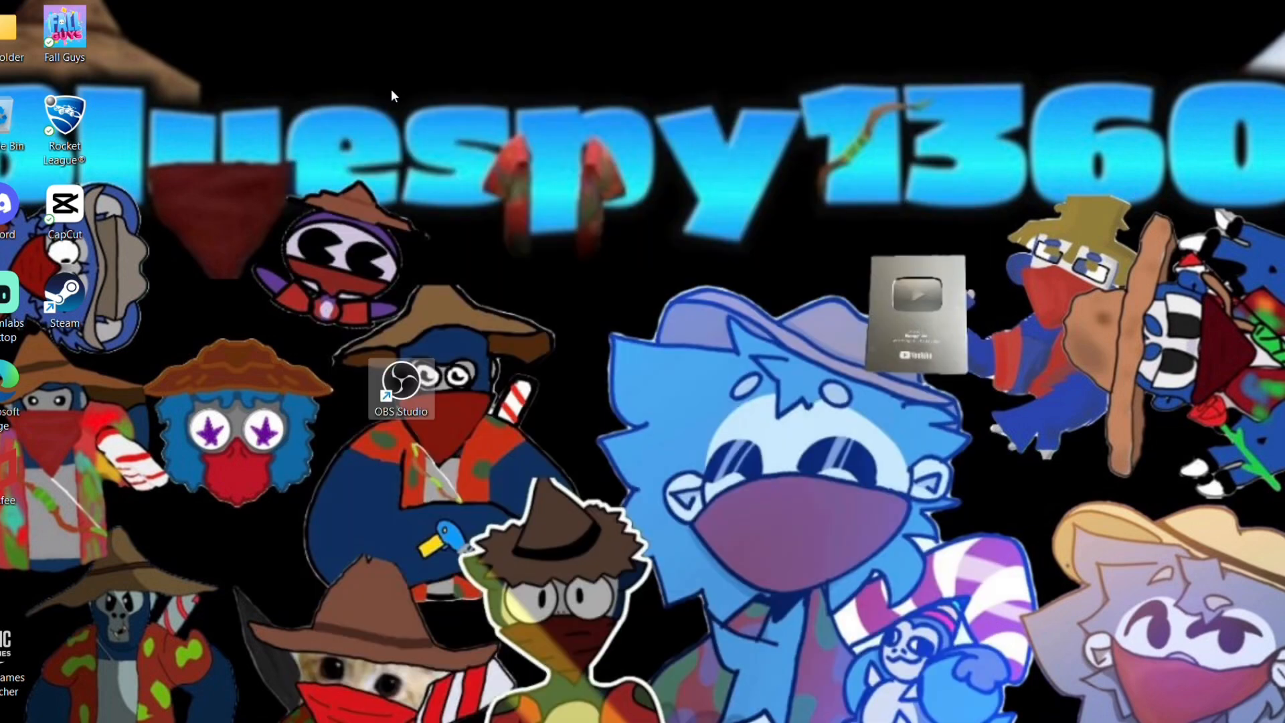
pyautogui.moveTo(426, 443)
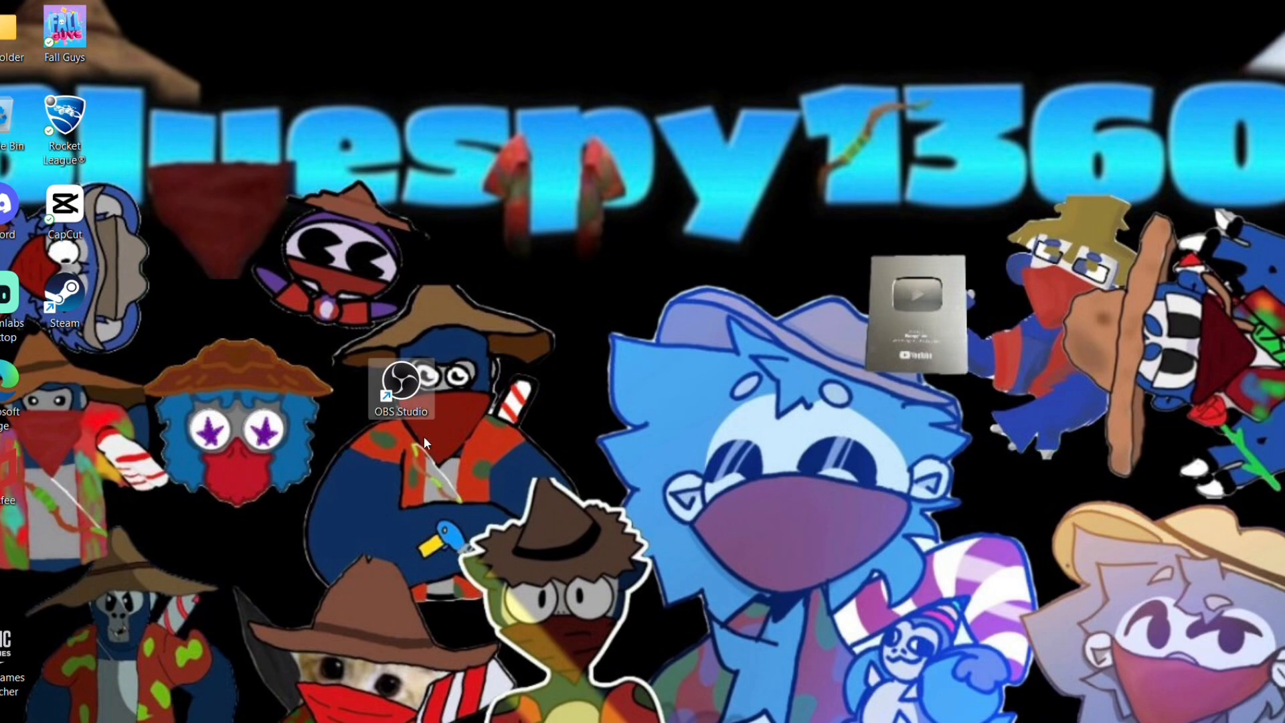
pyautogui.moveTo(426, 386)
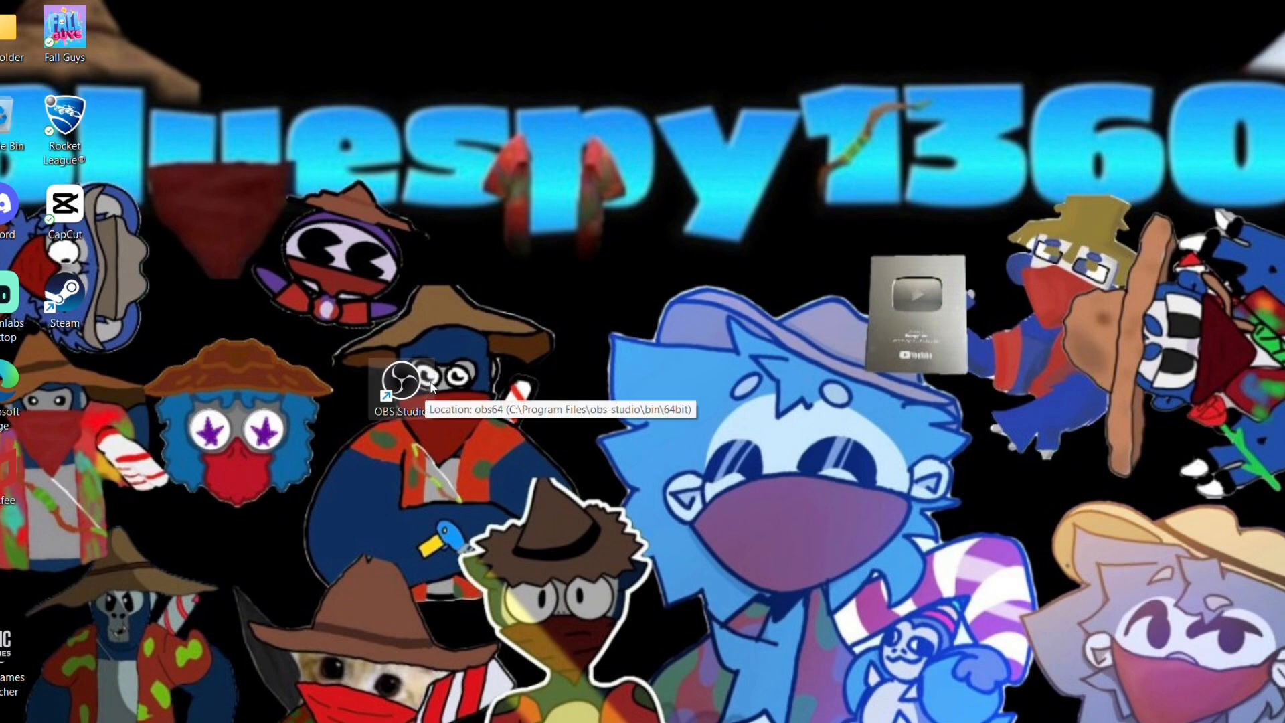
pyautogui.moveTo(407, 381)
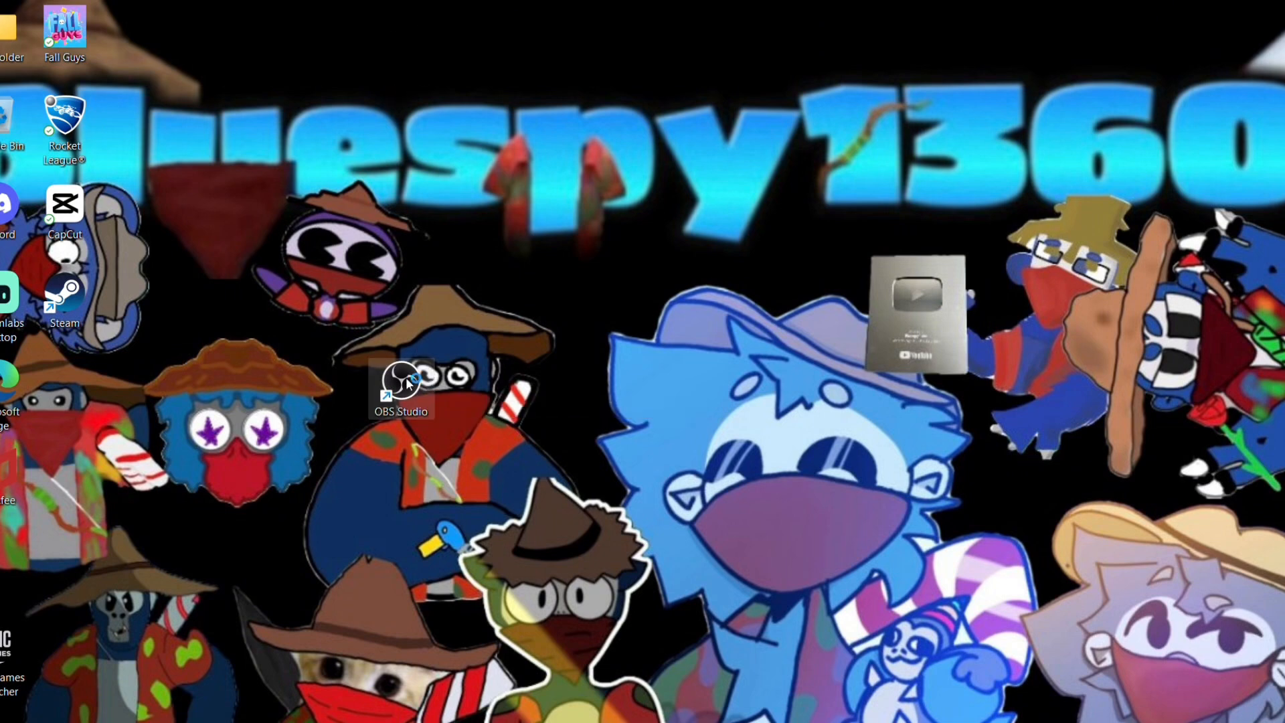
pyautogui.doubleClick(400, 386)
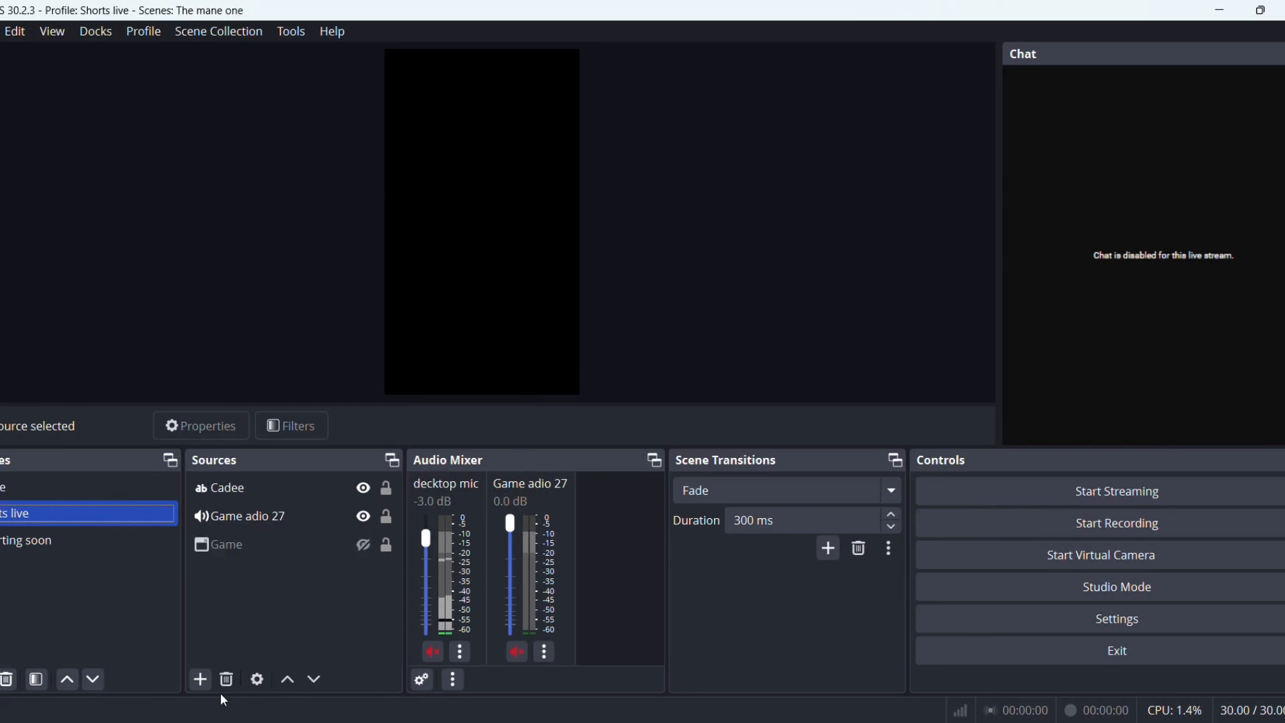
pyautogui.click(198, 679)
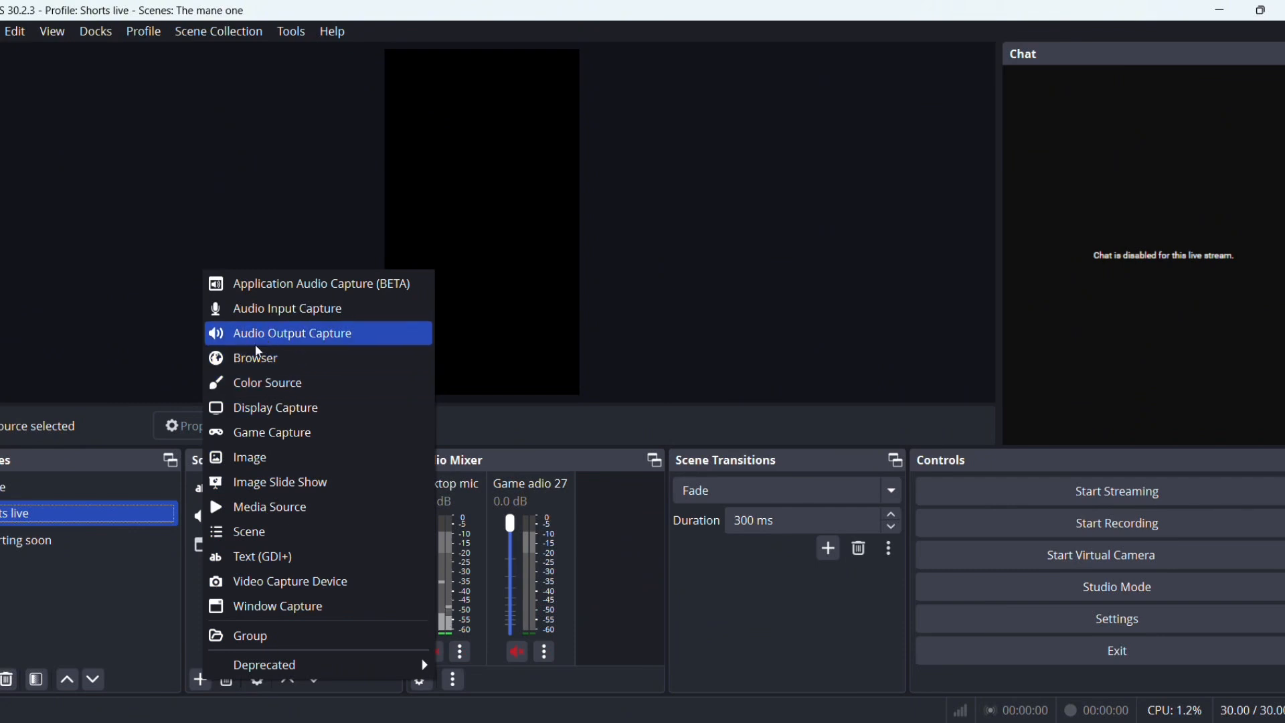
pyautogui.moveTo(322, 344)
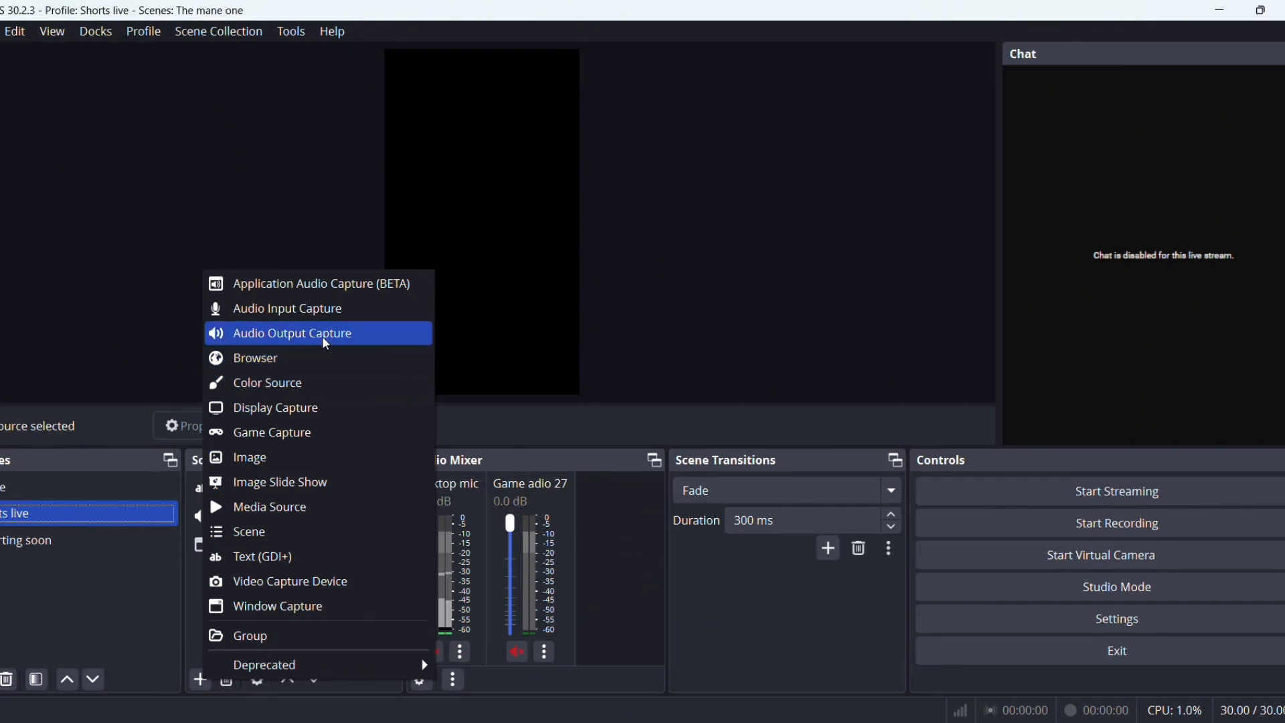
pyautogui.click(292, 333)
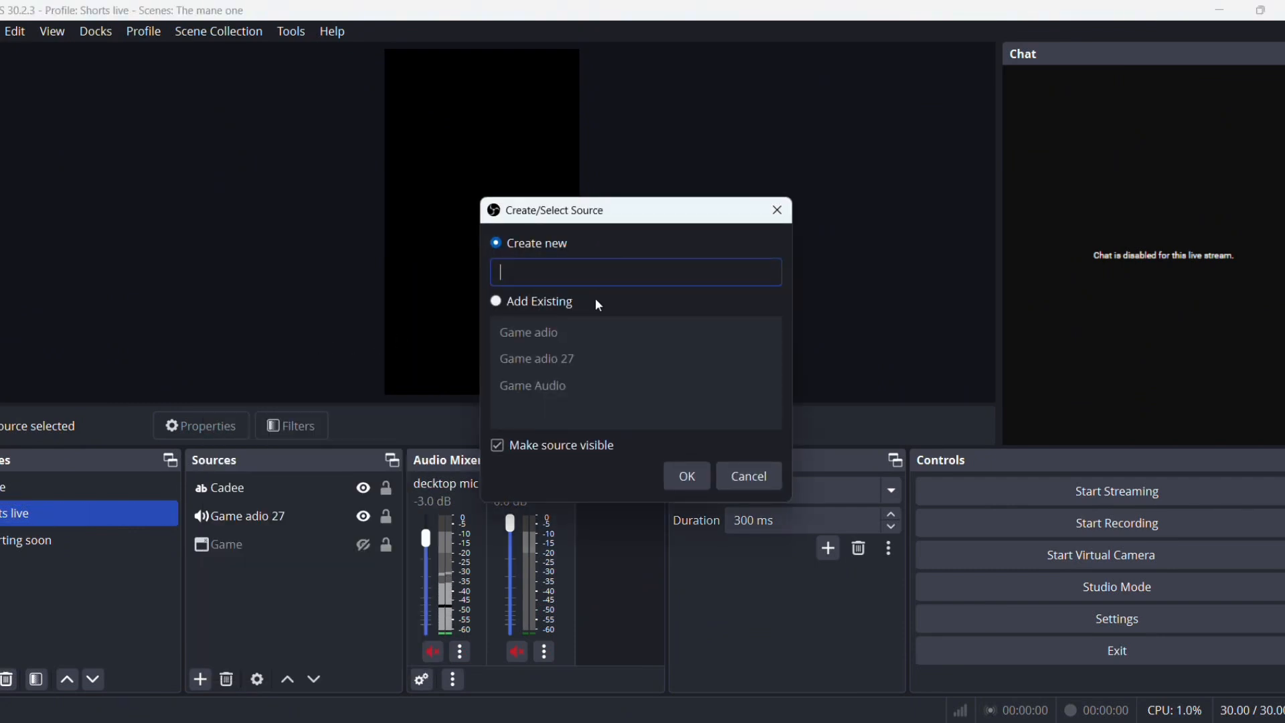
pyautogui.write('Game adio')
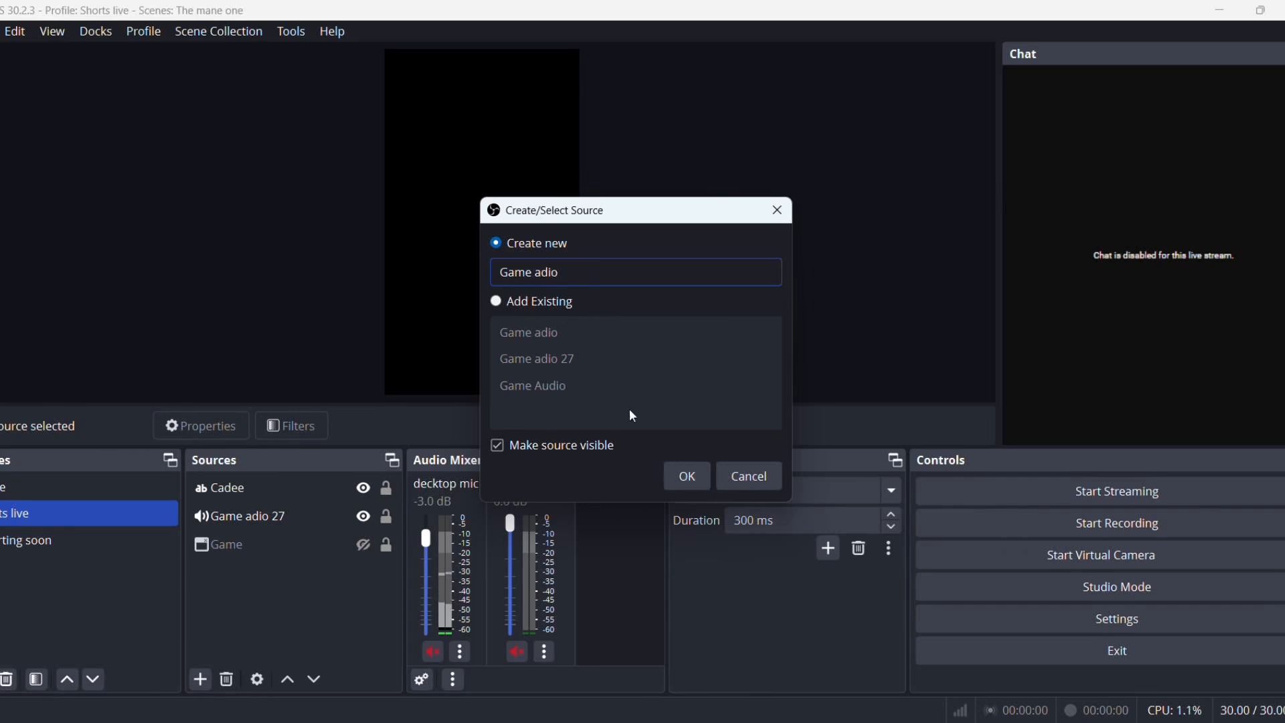
pyautogui.click(685, 476)
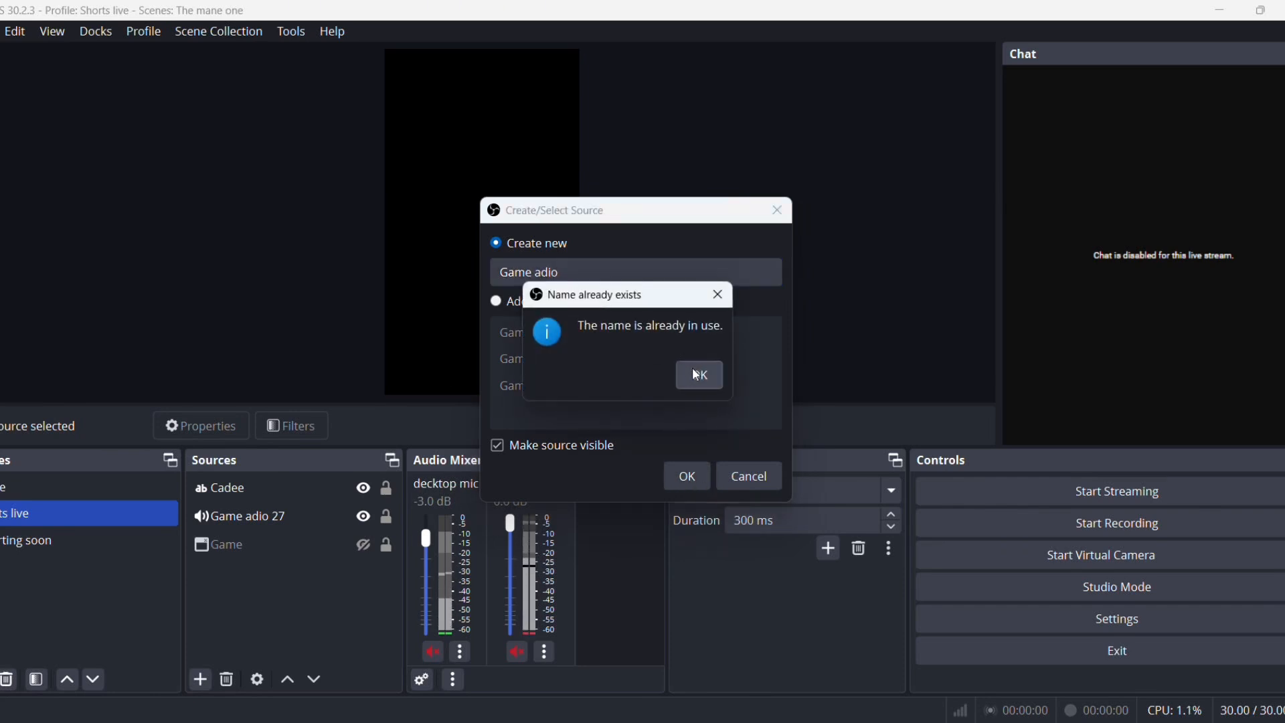
pyautogui.click(698, 375)
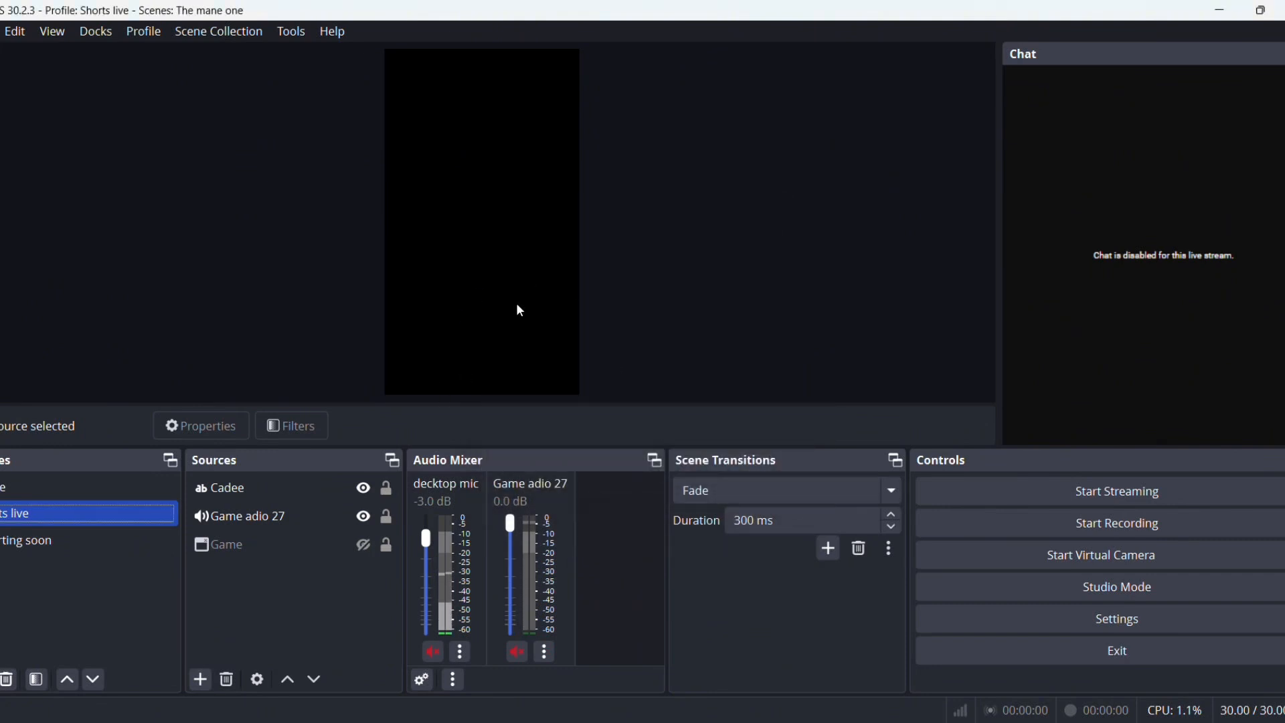
pyautogui.moveTo(540, 447)
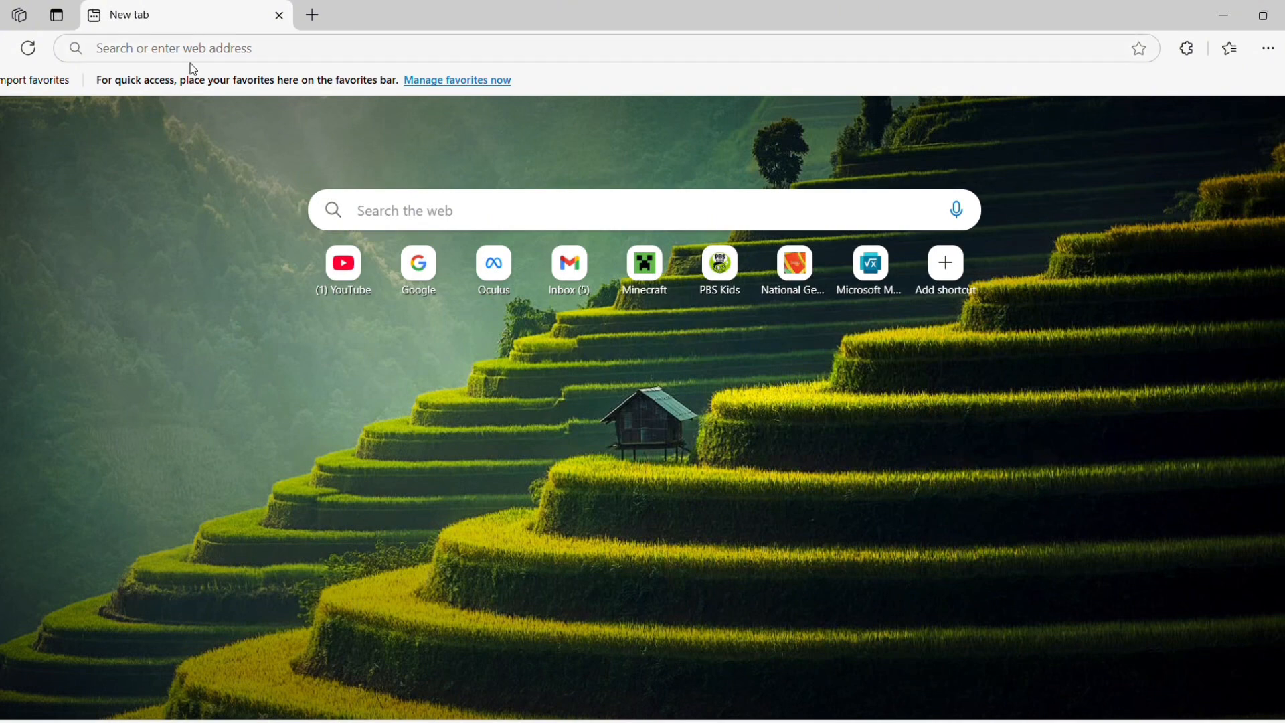
# Step: Navigate Edge to oculus.com/casting to show the Meta Quest casting instructions
pyautogui.write('Ox')
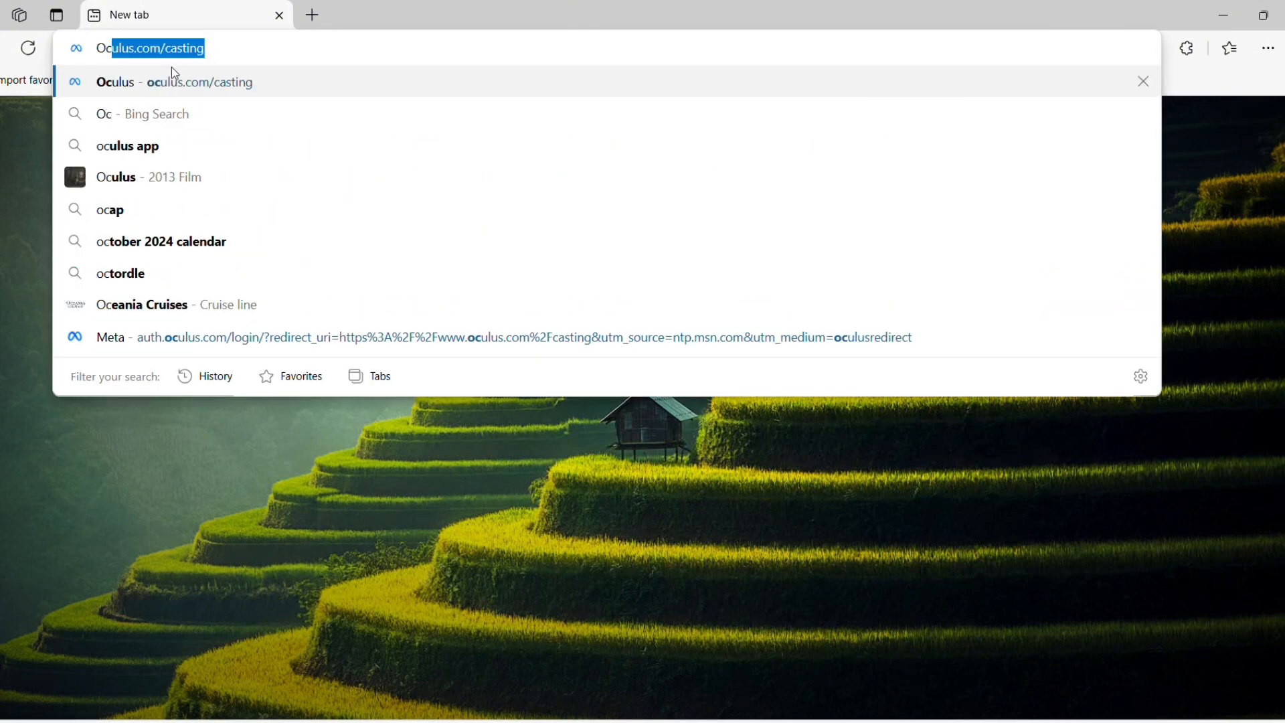
pyautogui.press('Enter')
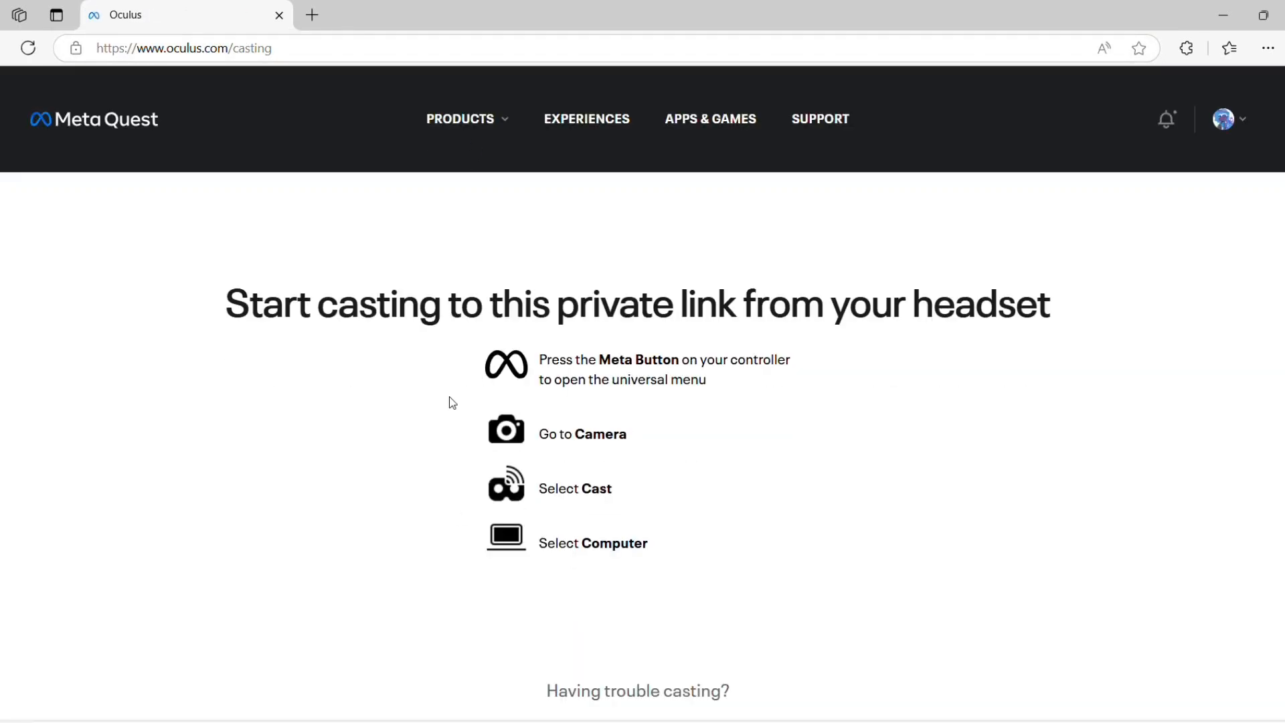
pyautogui.moveTo(414, 270)
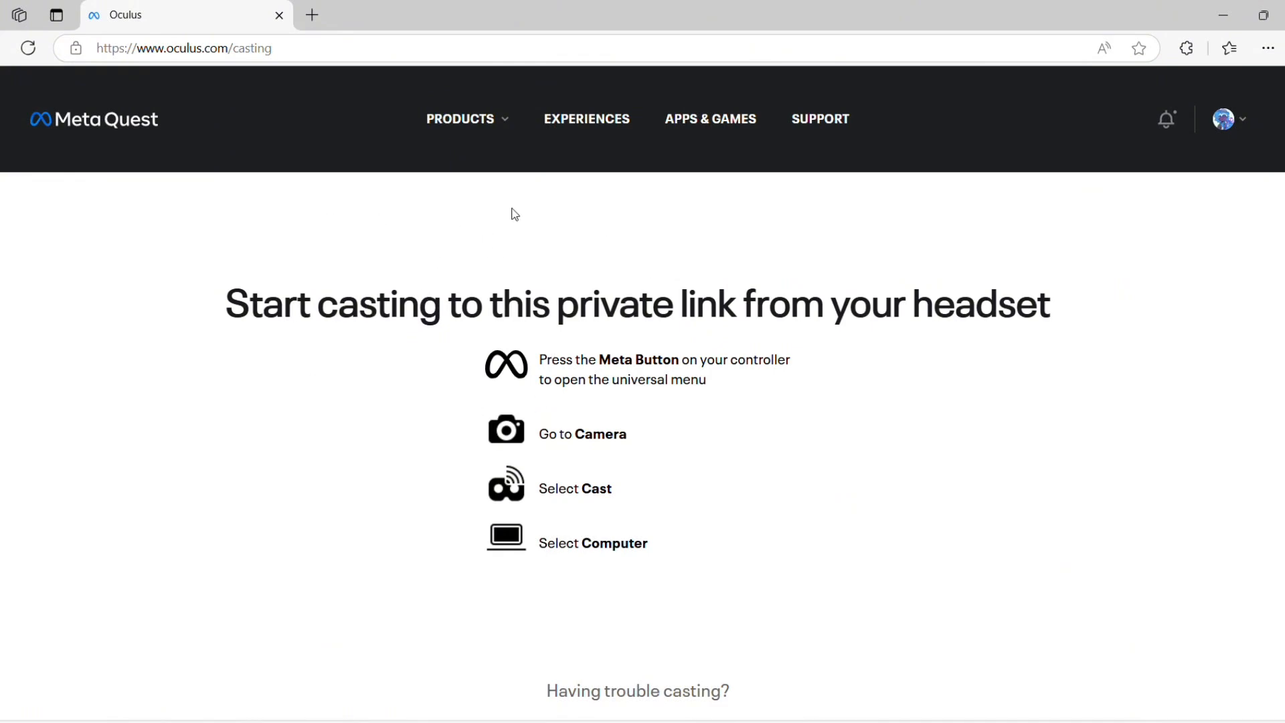
pyautogui.moveTo(425, 226)
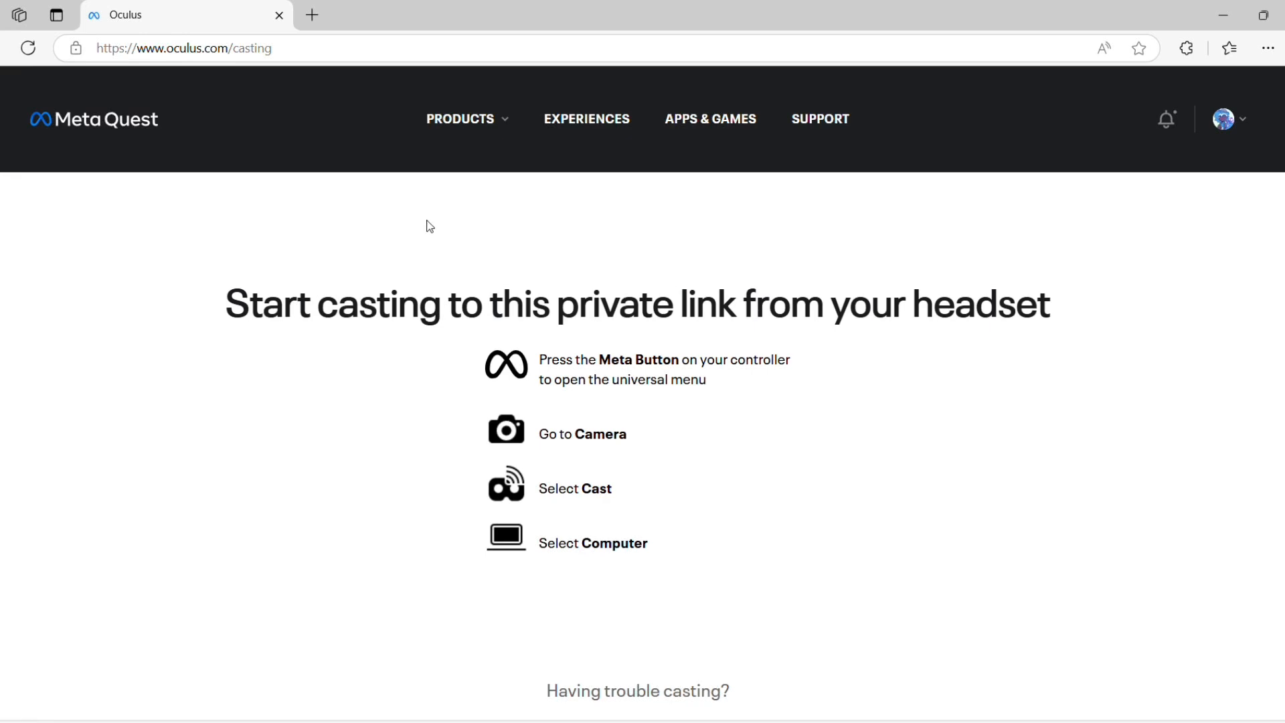
pyautogui.moveTo(327, 6)
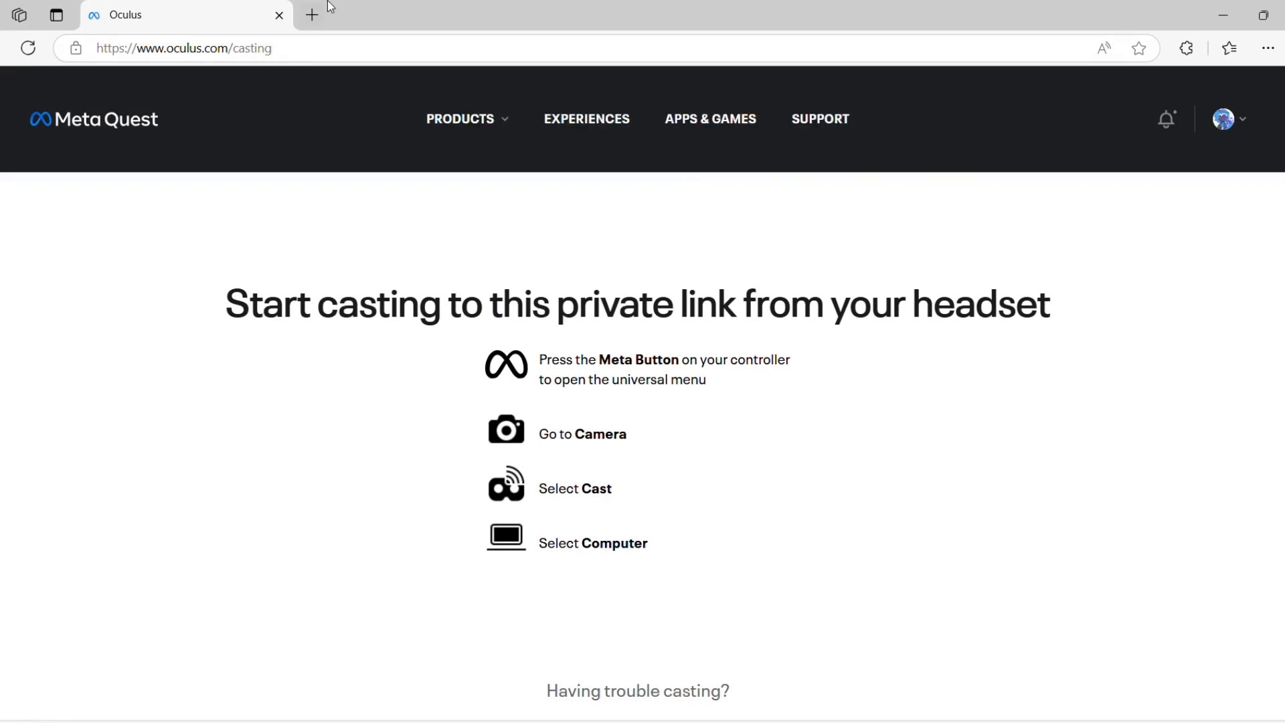
# Step: In a new YouTube tab, choose Create > Go live to begin a live stream setup
pyautogui.click(312, 15)
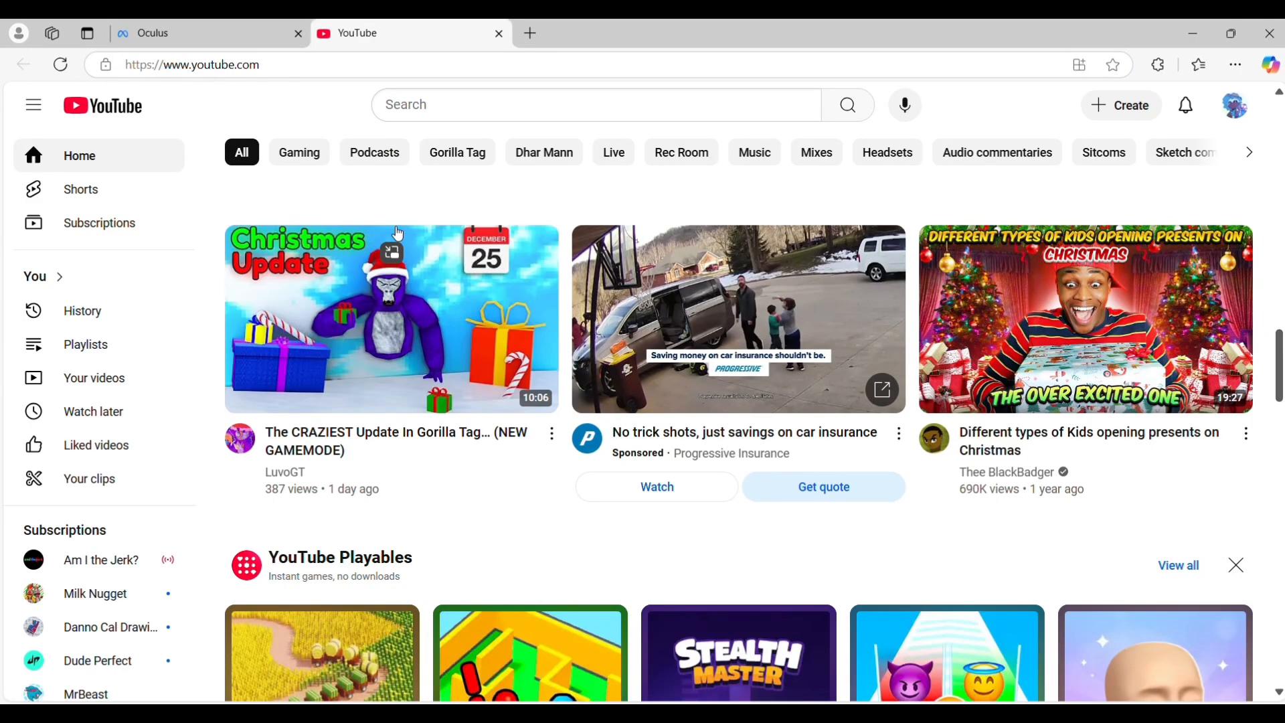
pyautogui.click(1122, 104)
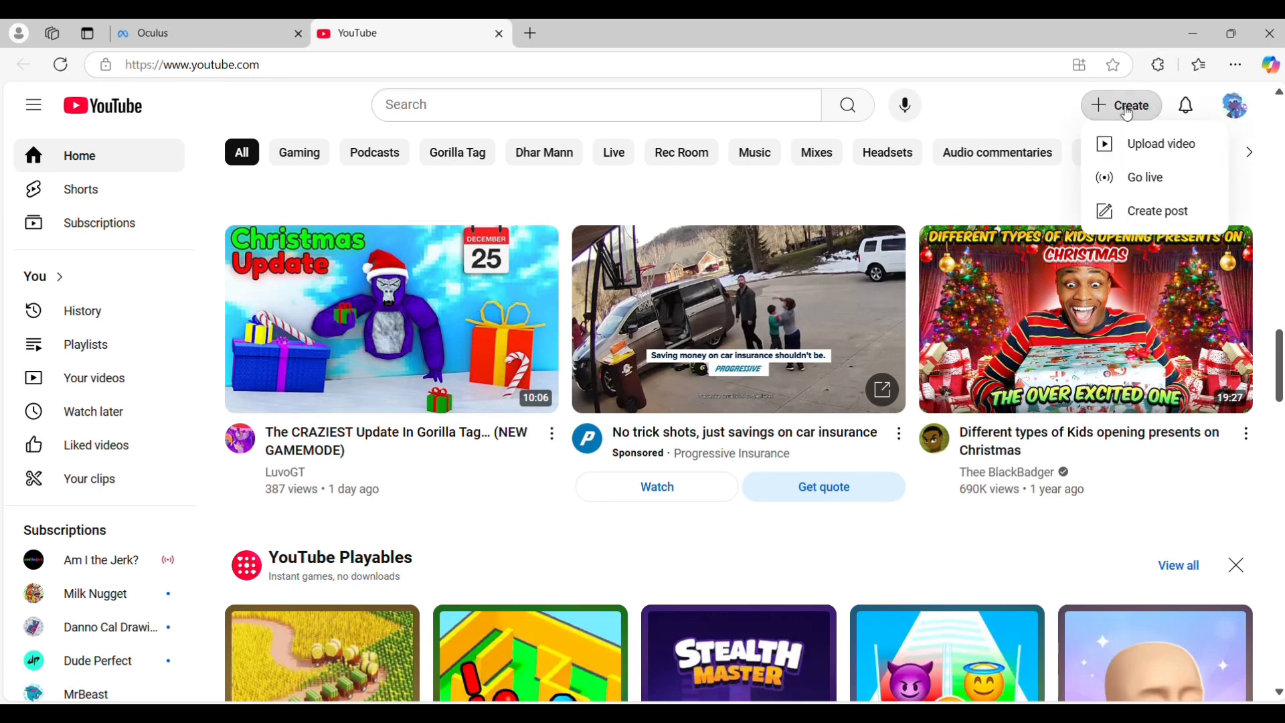
pyautogui.click(1144, 177)
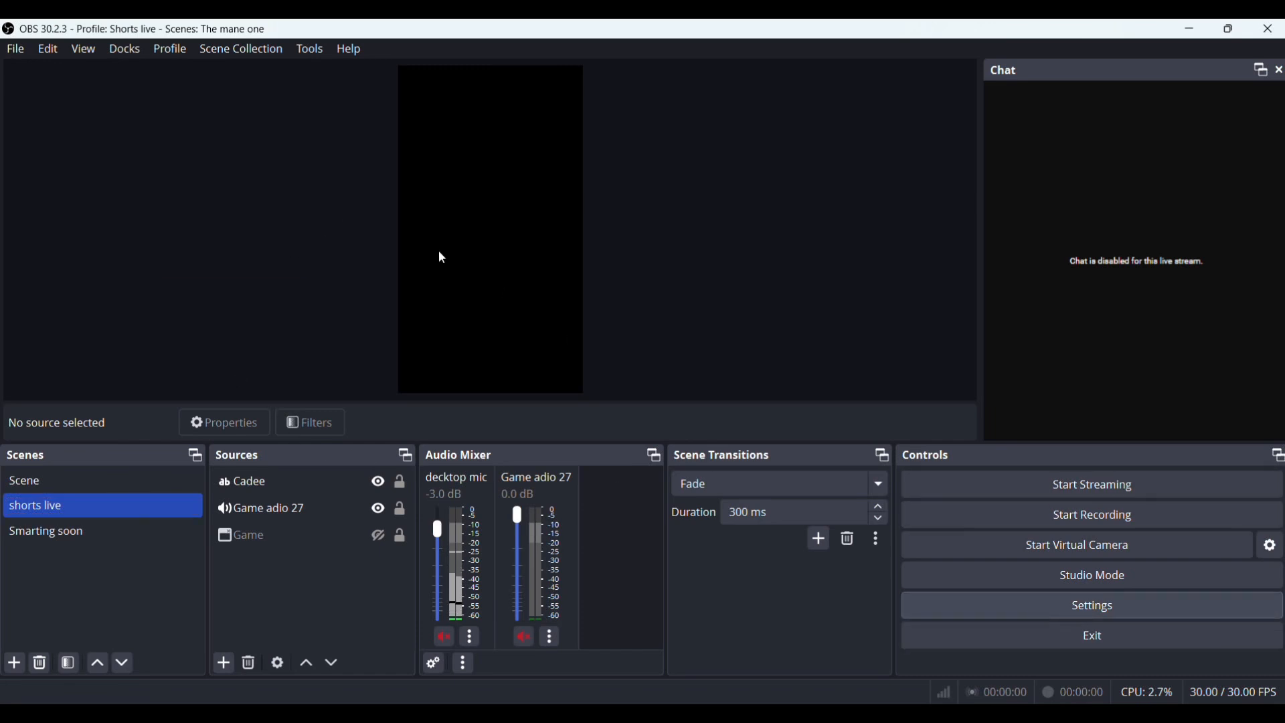
# Step: Show OBS Settings on the Stream page with YouTube - RTMPS as the service
pyautogui.click(1090, 605)
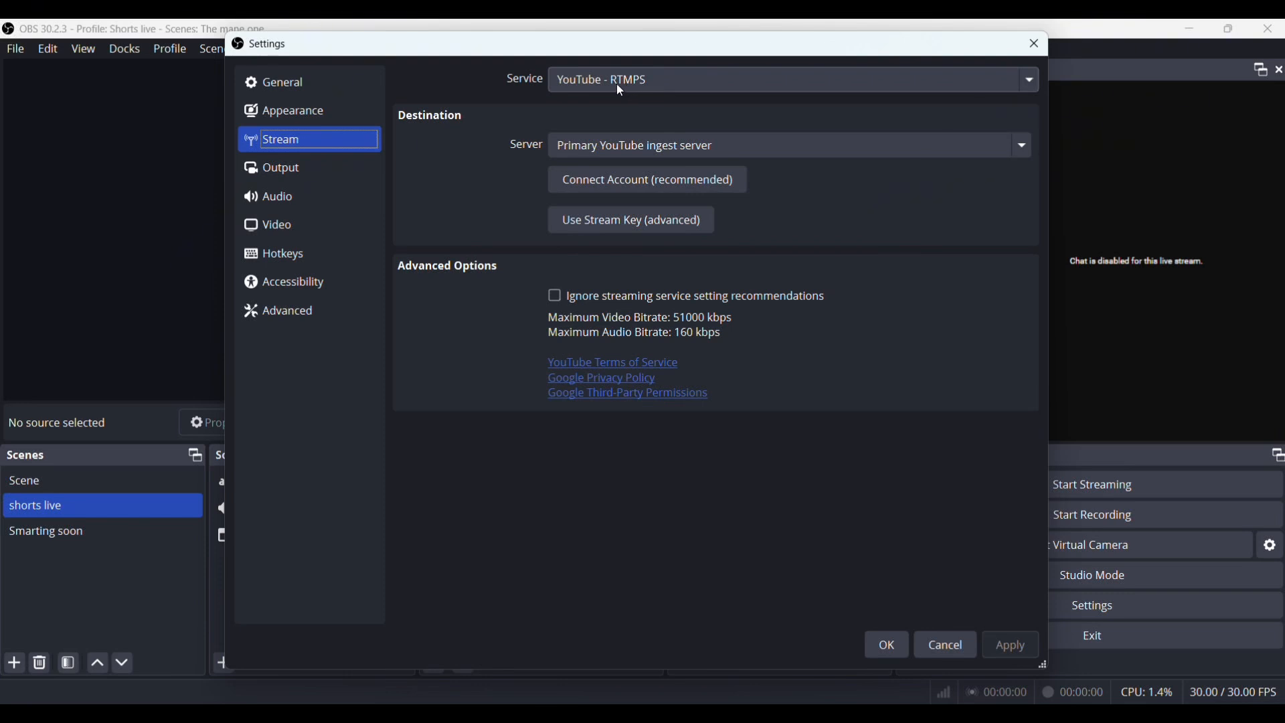
pyautogui.moveTo(621, 126)
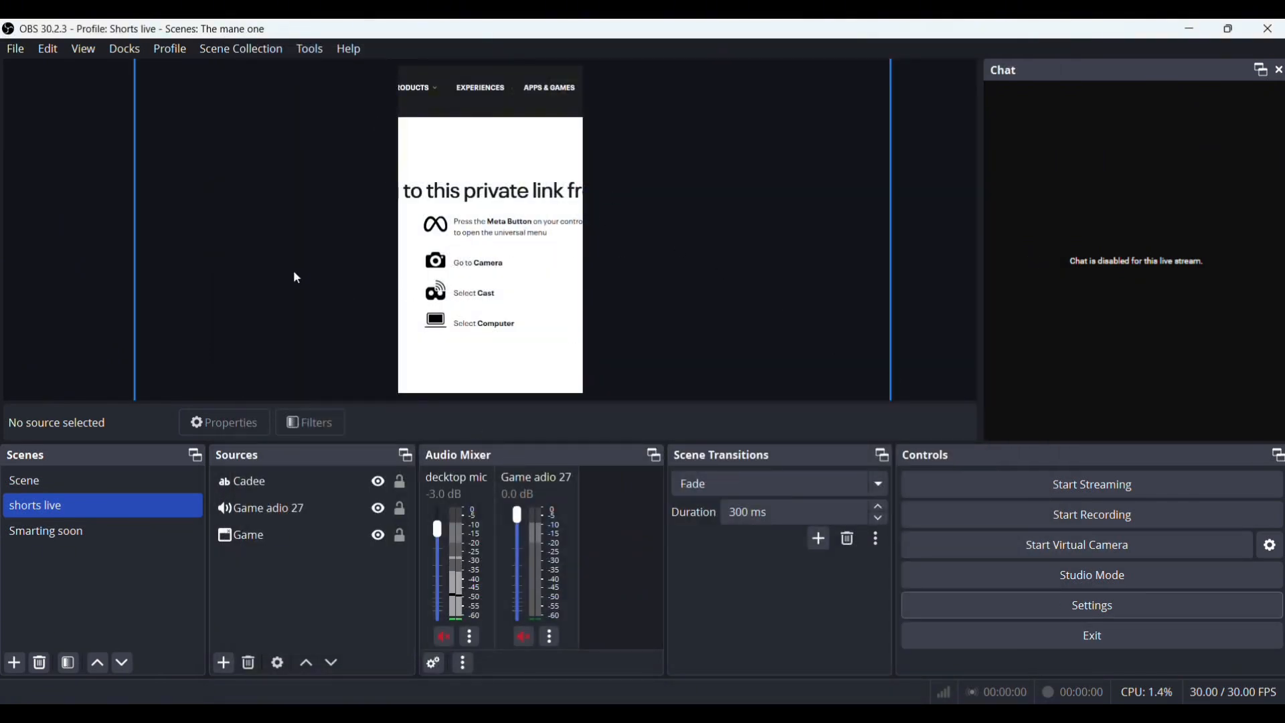
# Step: Cancel adding an extra Window Capture and keep the Game source on the Oculus Edge window
pyautogui.click(223, 661)
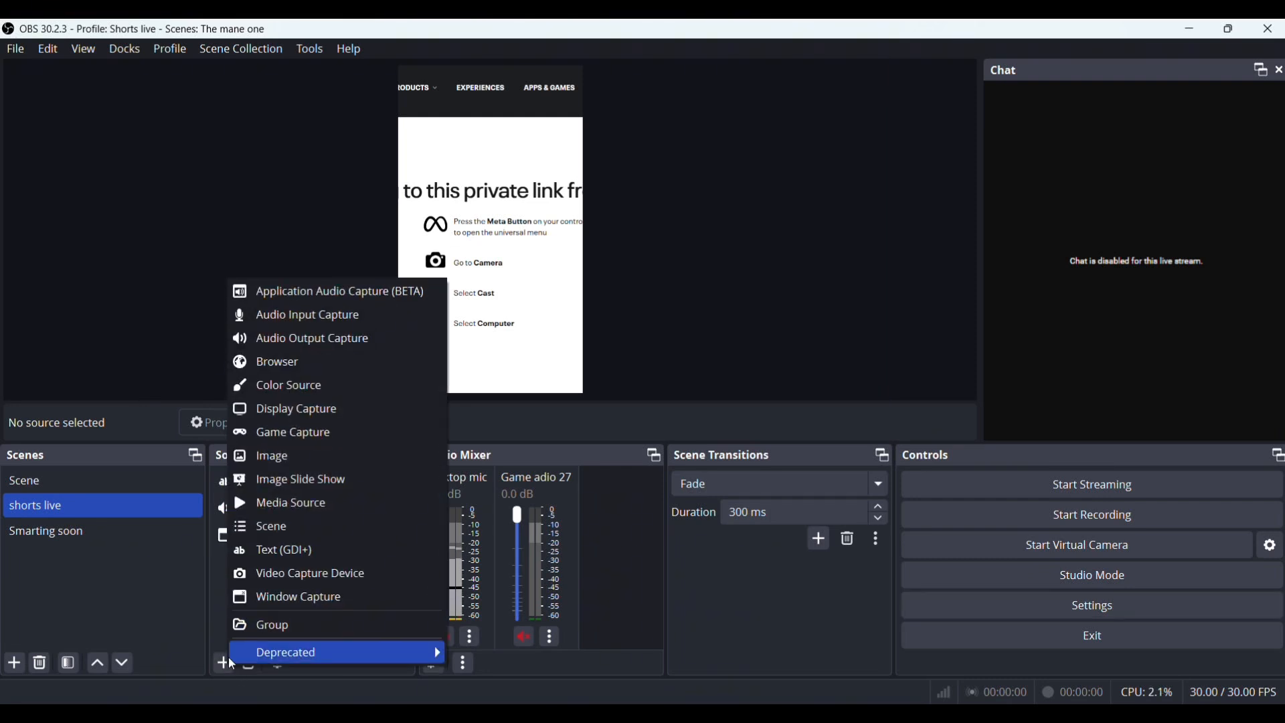
pyautogui.click(297, 595)
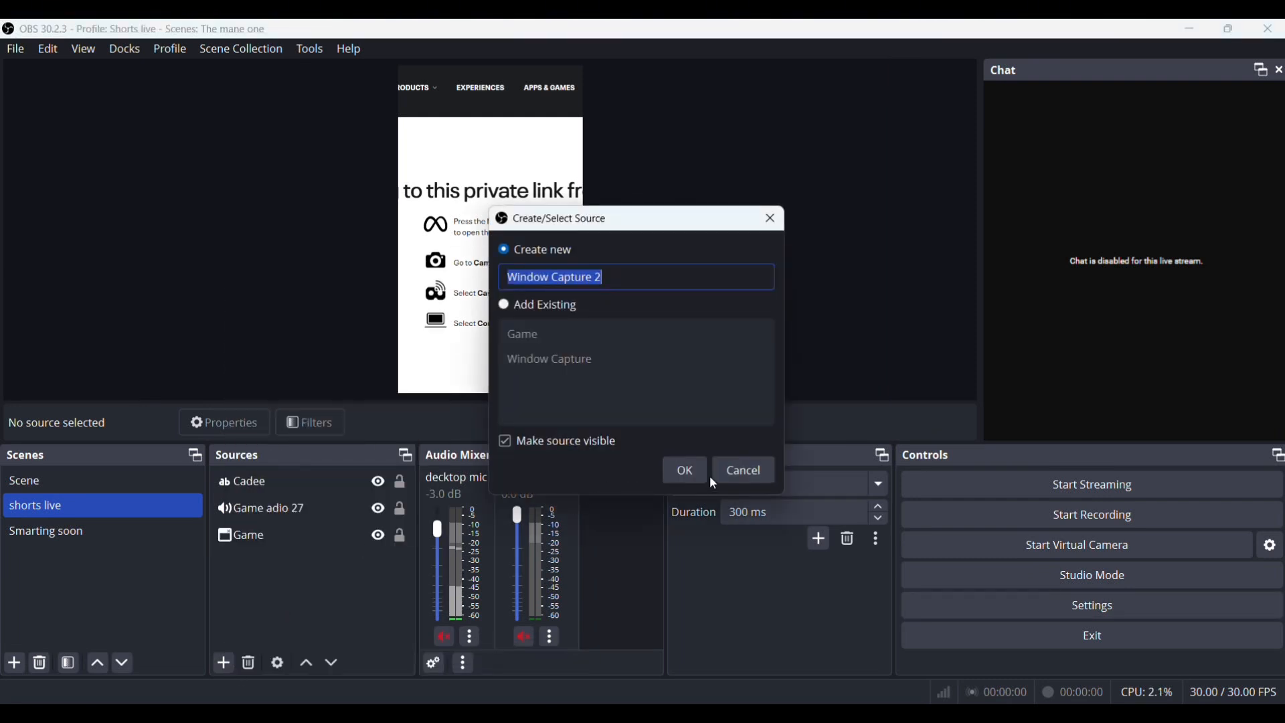
pyautogui.click(740, 470)
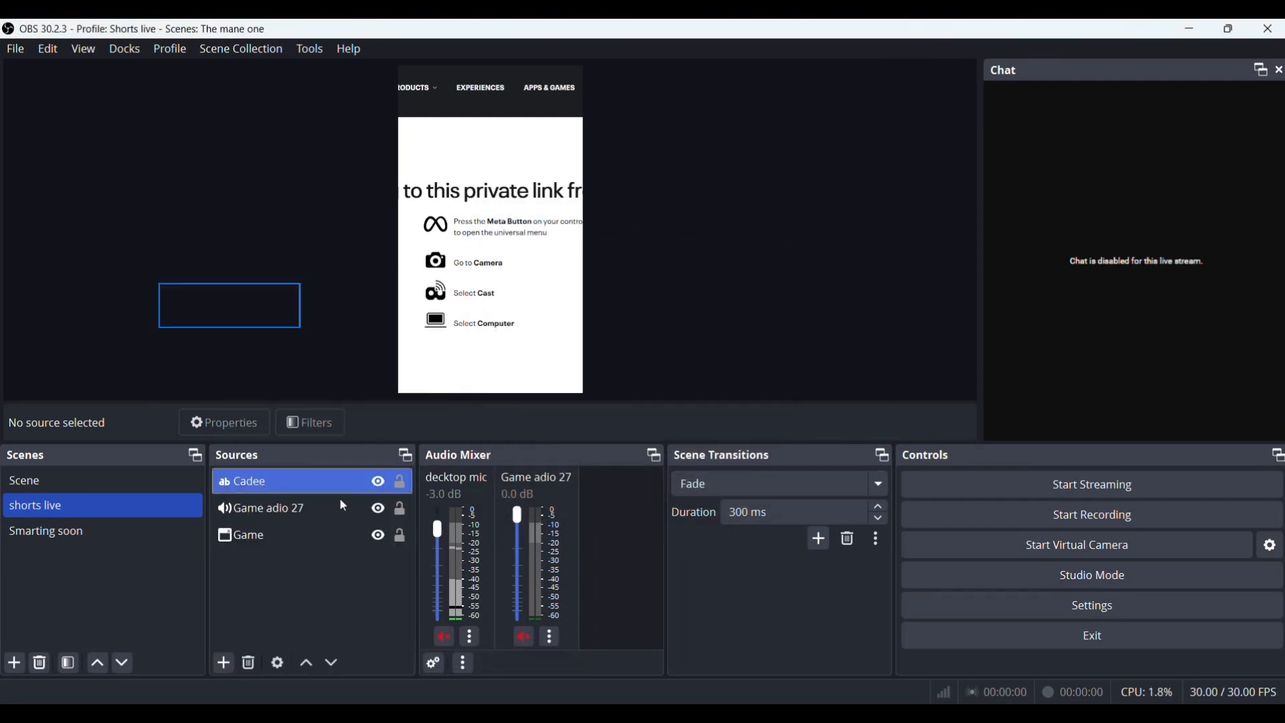
pyautogui.click(249, 534)
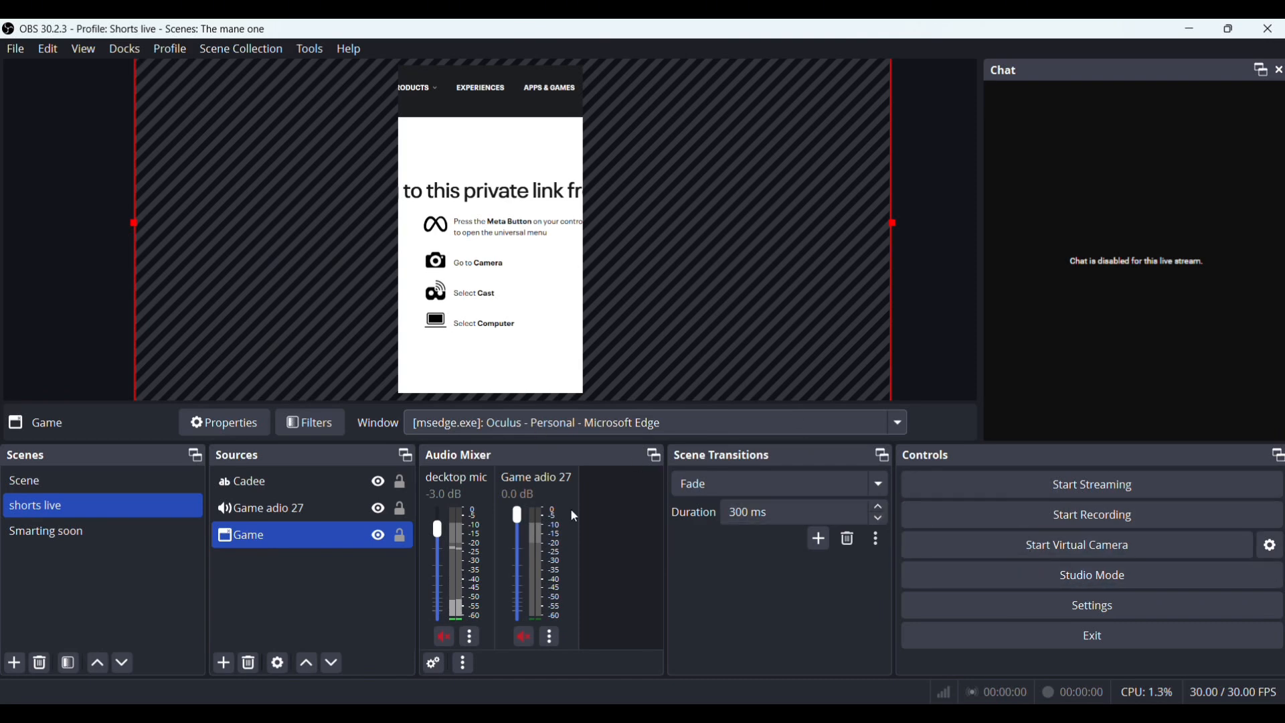
pyautogui.moveTo(747, 459)
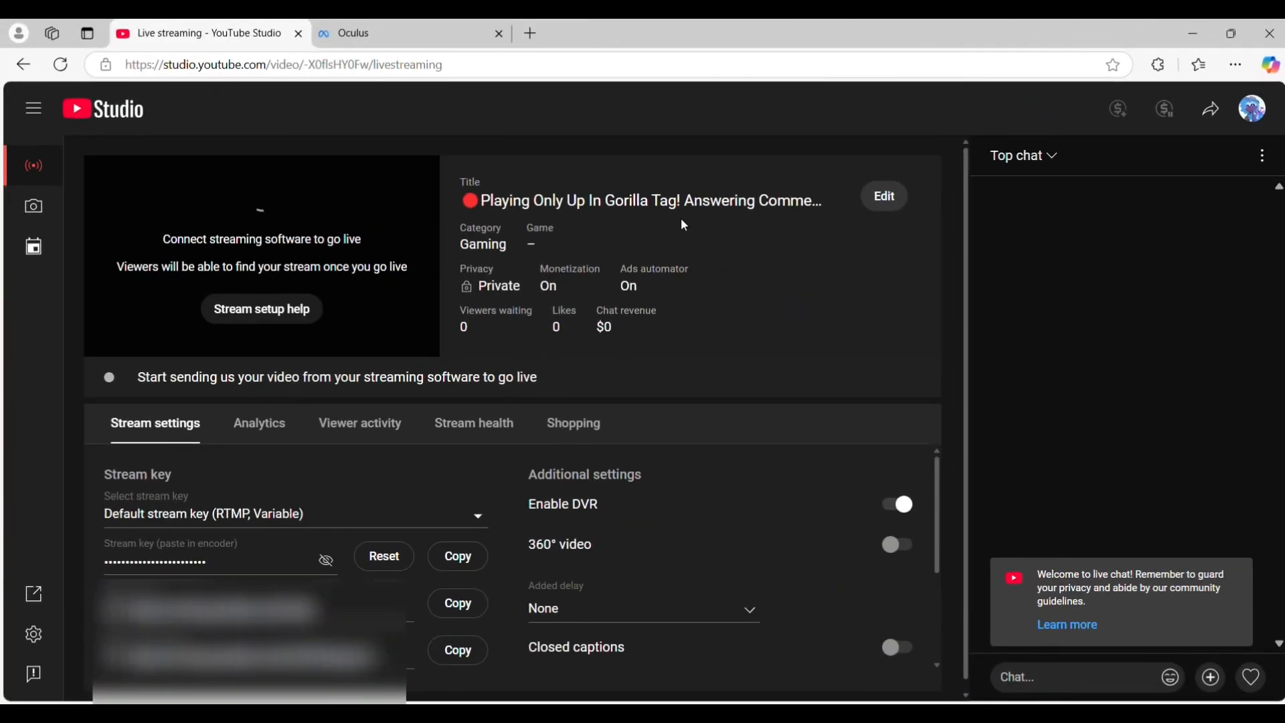
# Step: Edit the stream details, set the game title to Gorilla Tag and save
pyautogui.click(882, 195)
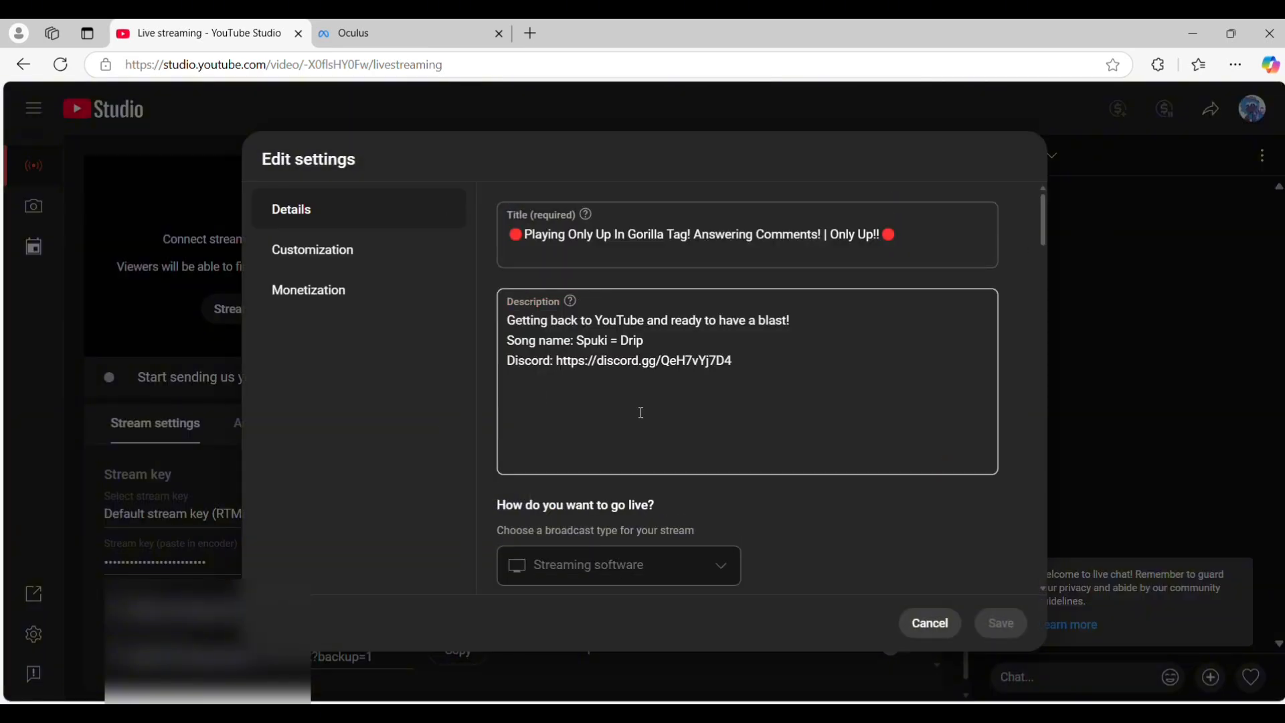
pyautogui.scroll(-3)
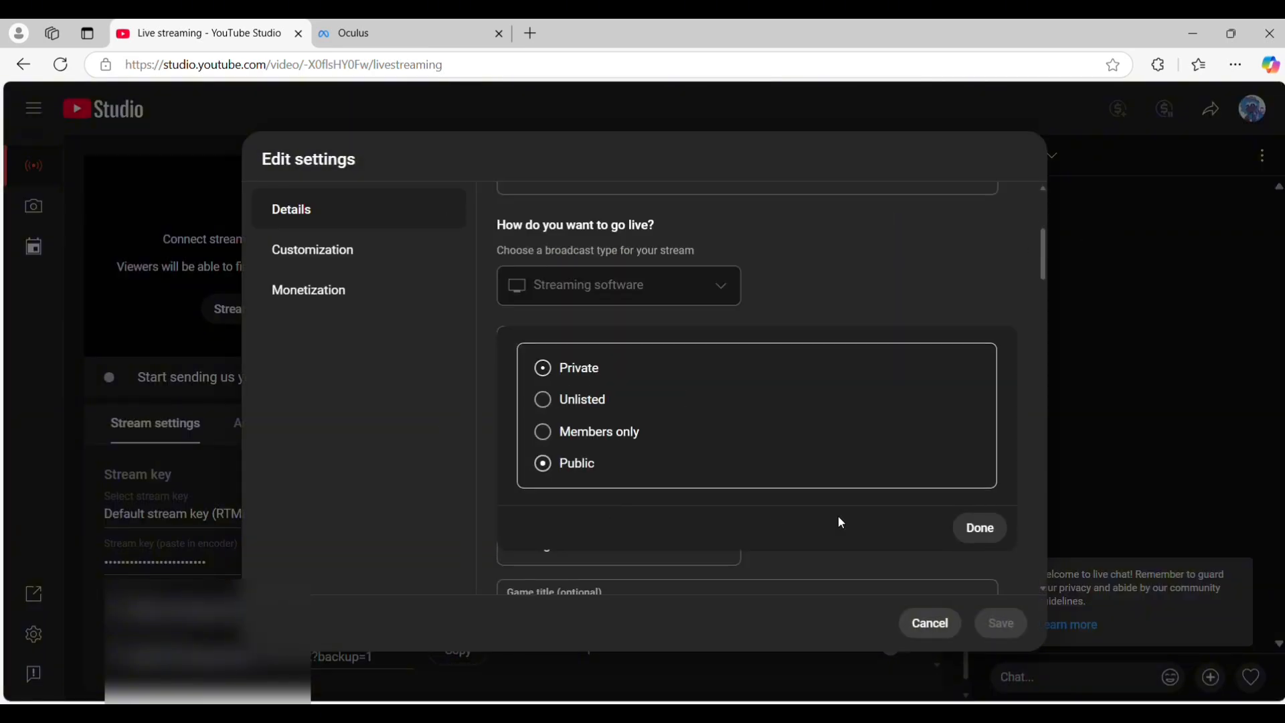
pyautogui.scroll(-3)
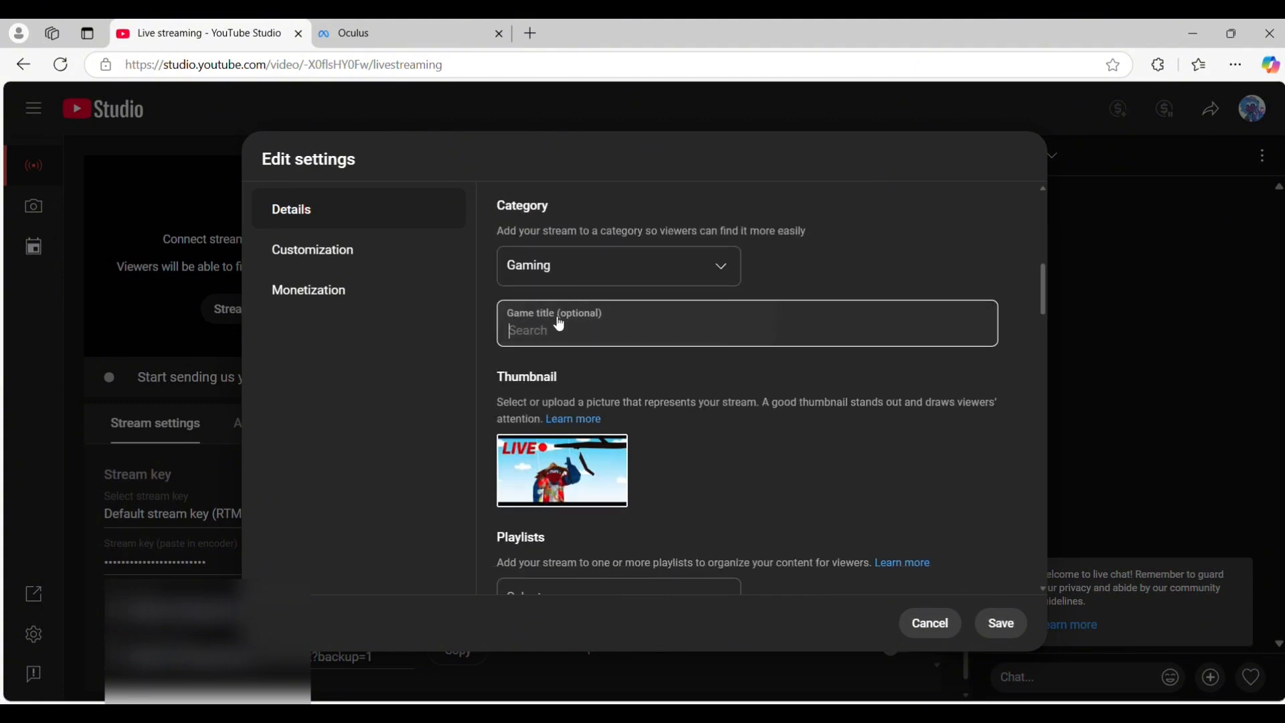
pyautogui.write('Gorilla')
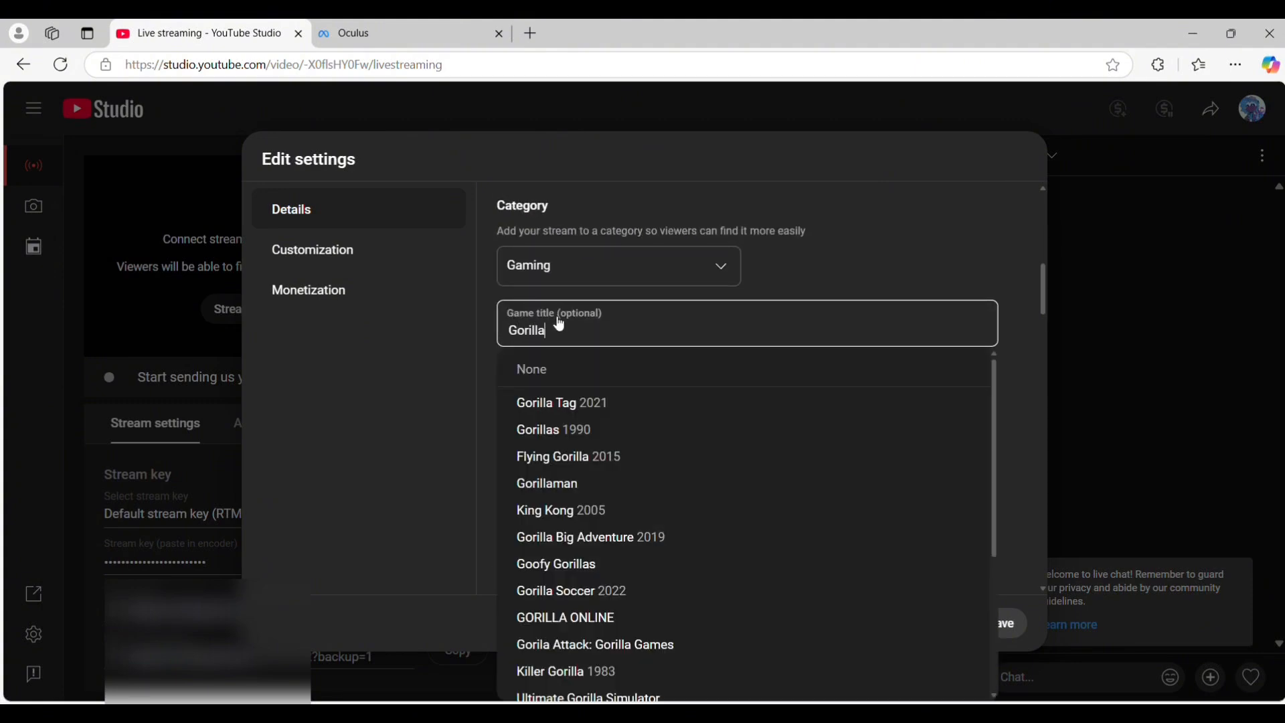
pyautogui.click(561, 403)
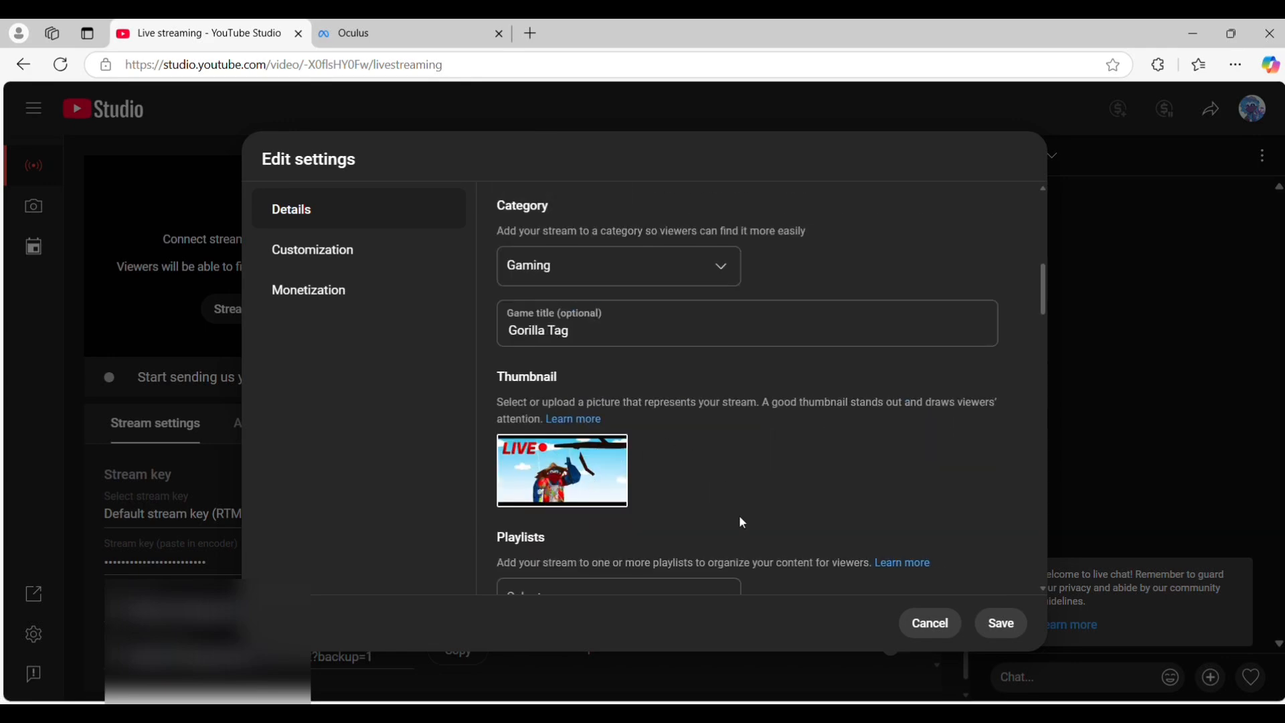
pyautogui.click(999, 623)
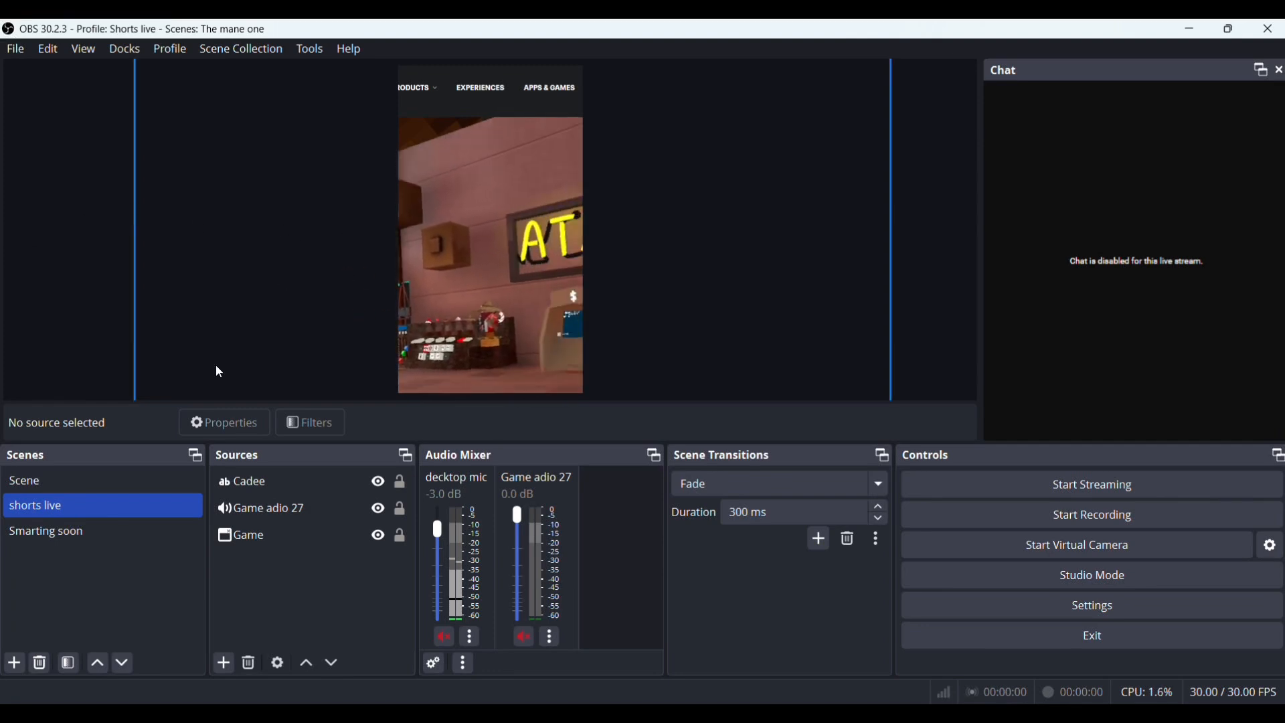
# Step: Add a Text (GDI+) source reading 'Code = game' atop the gameplay preview
pyautogui.click(222, 662)
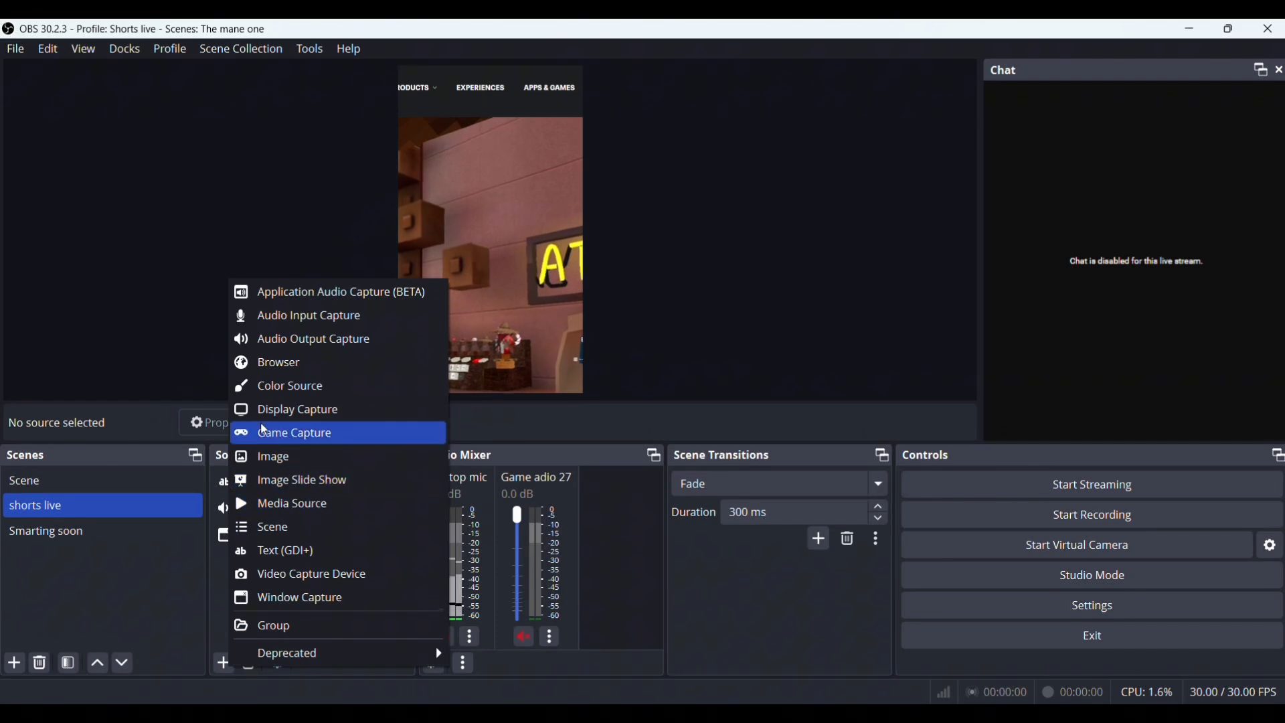
pyautogui.click(284, 550)
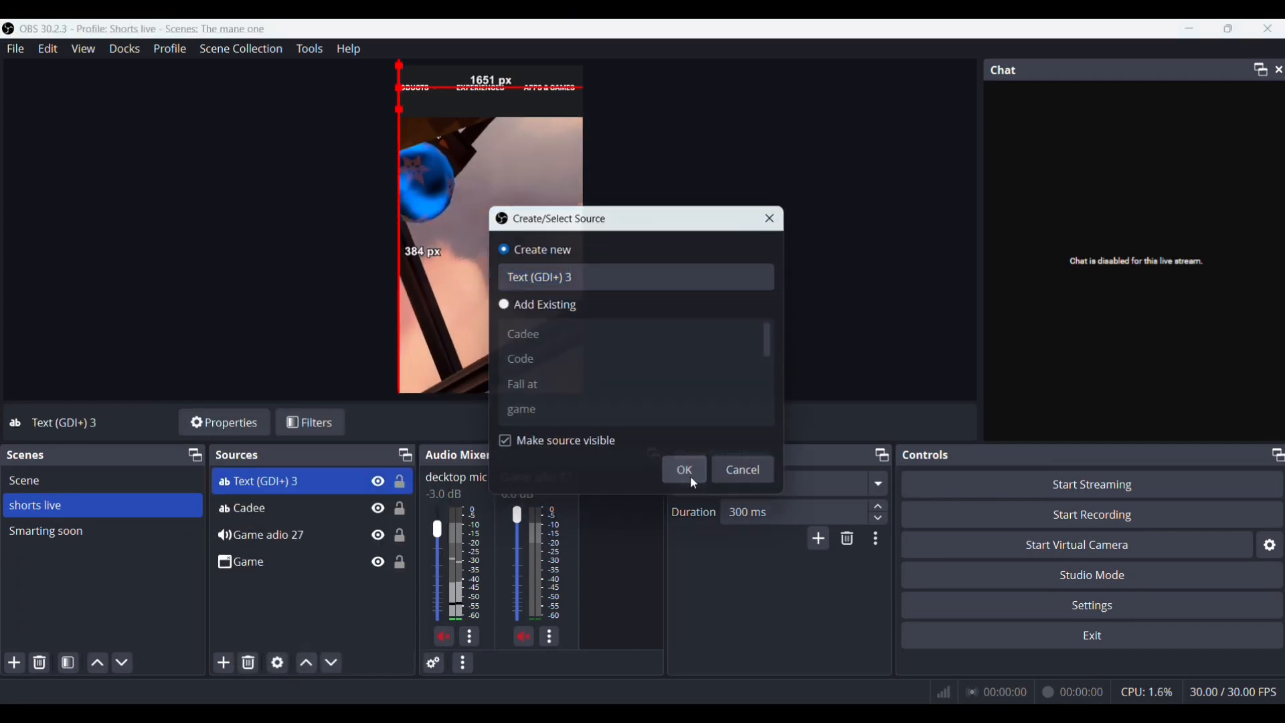
pyautogui.click(684, 468)
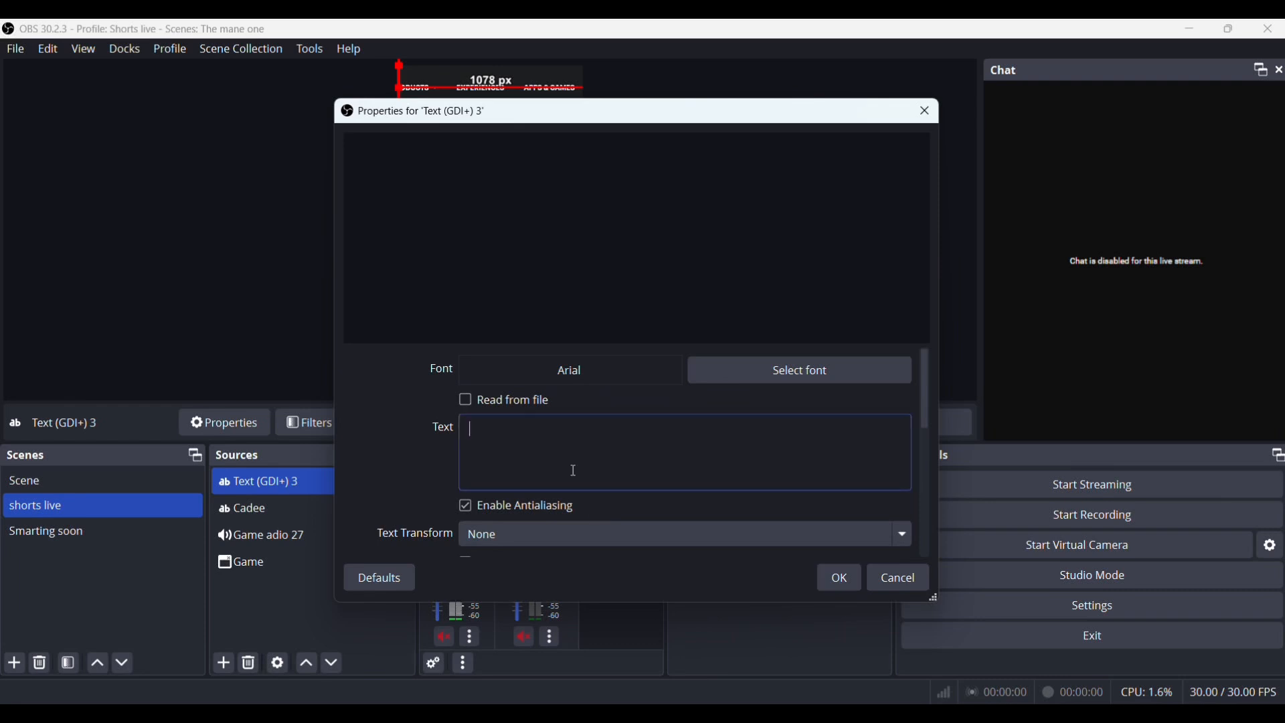
pyautogui.write('Code =')
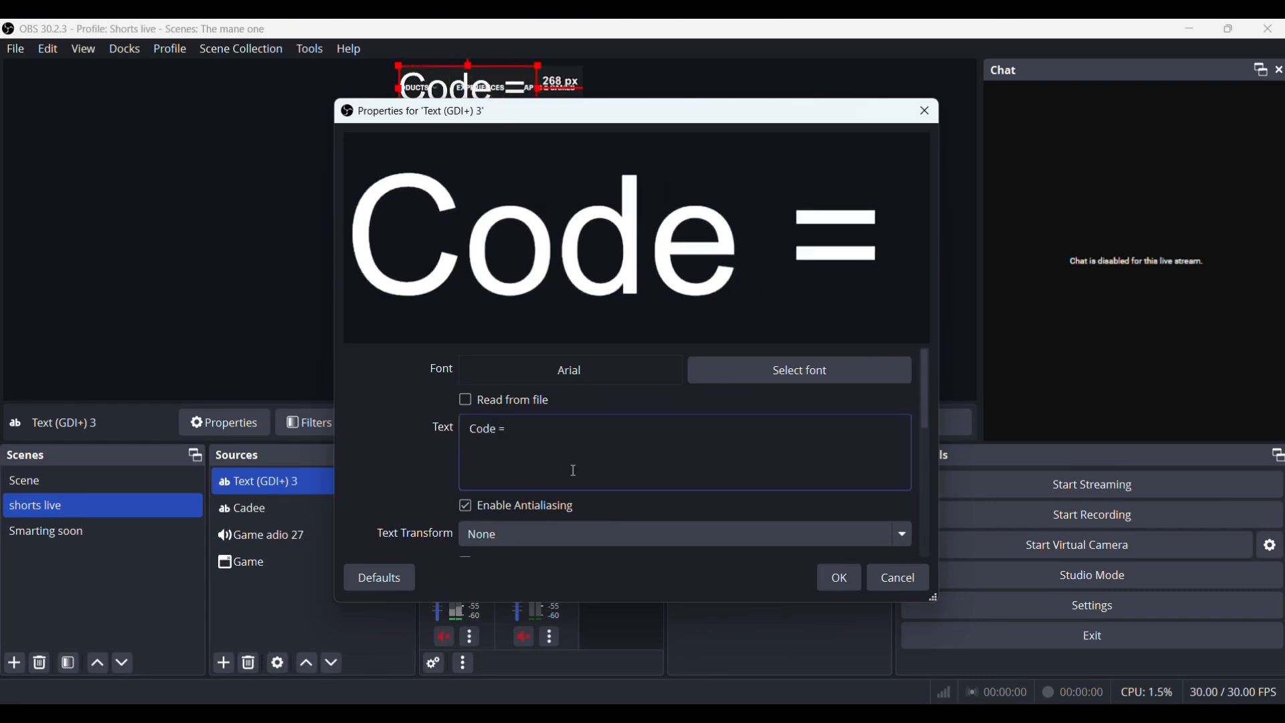
pyautogui.moveTo(424, 174)
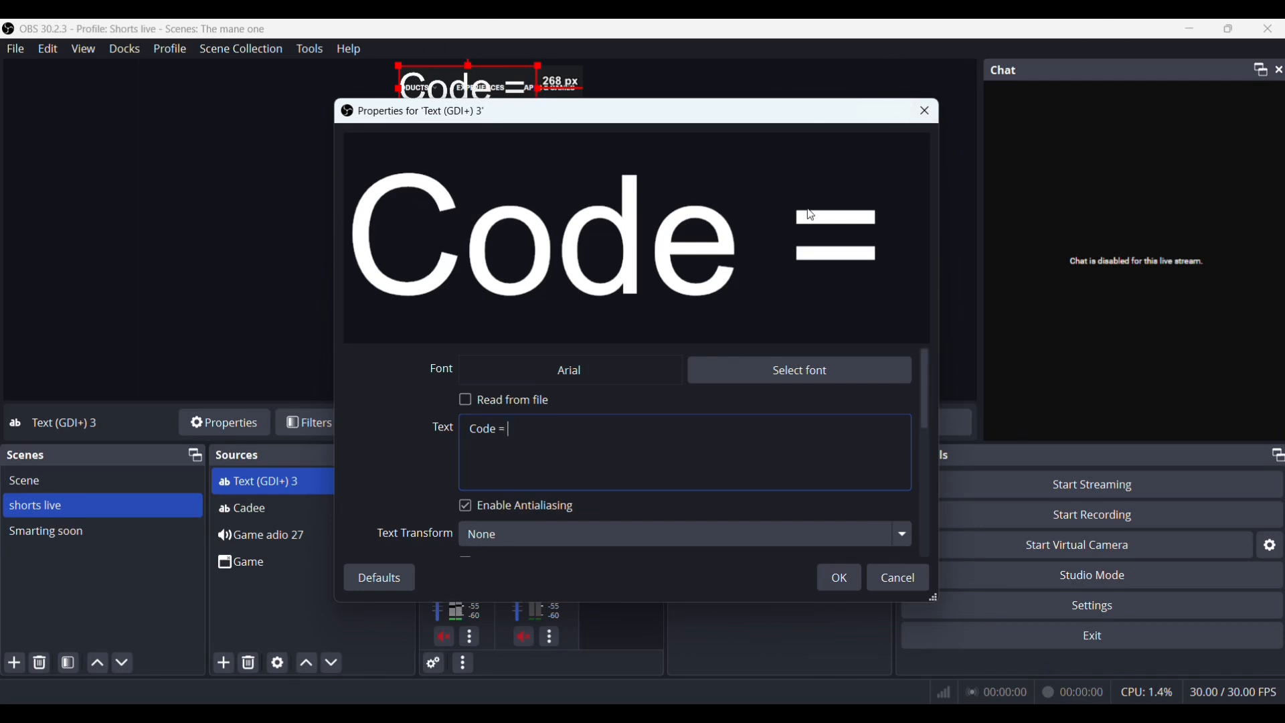
pyautogui.write('game')
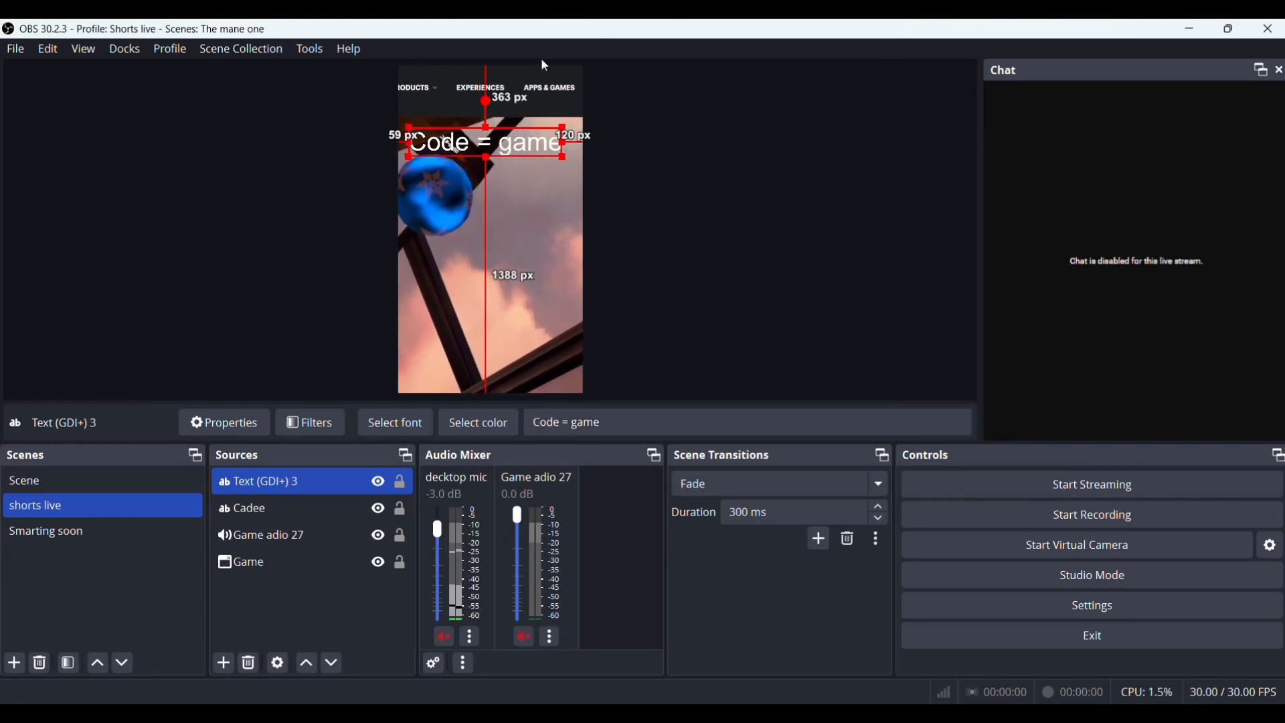
pyautogui.moveTo(1091, 605)
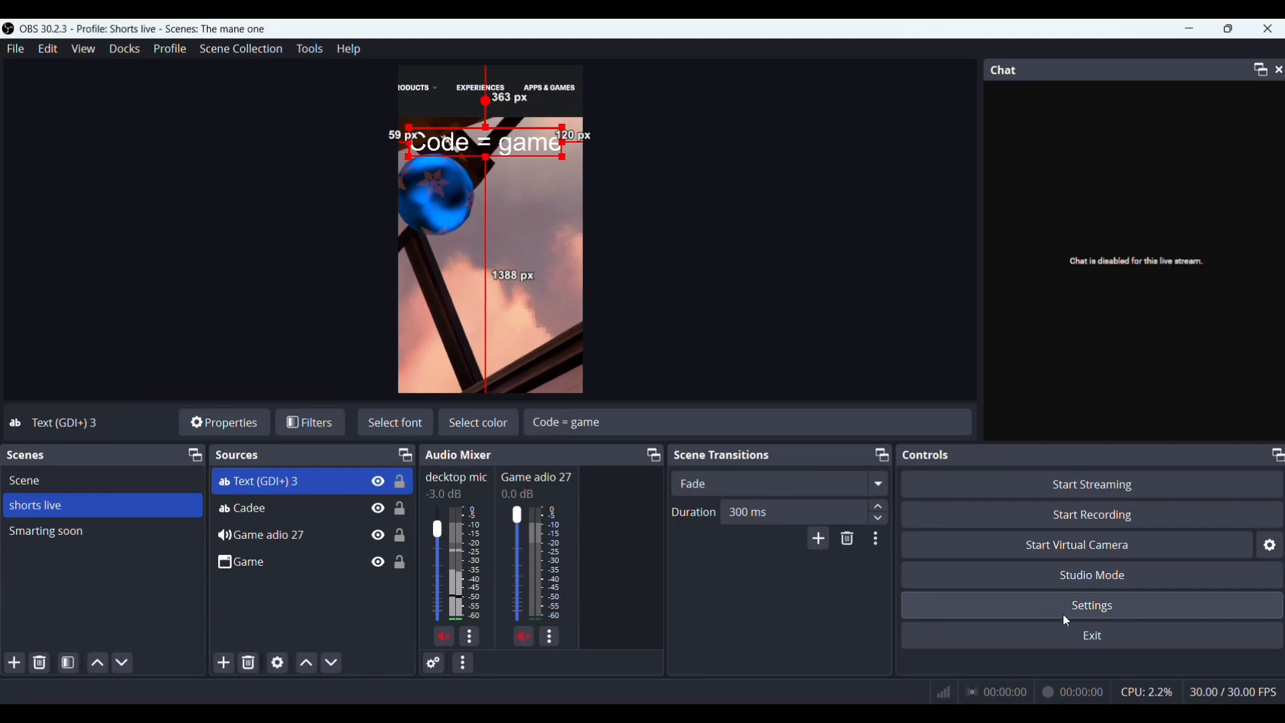
pyautogui.click(1091, 605)
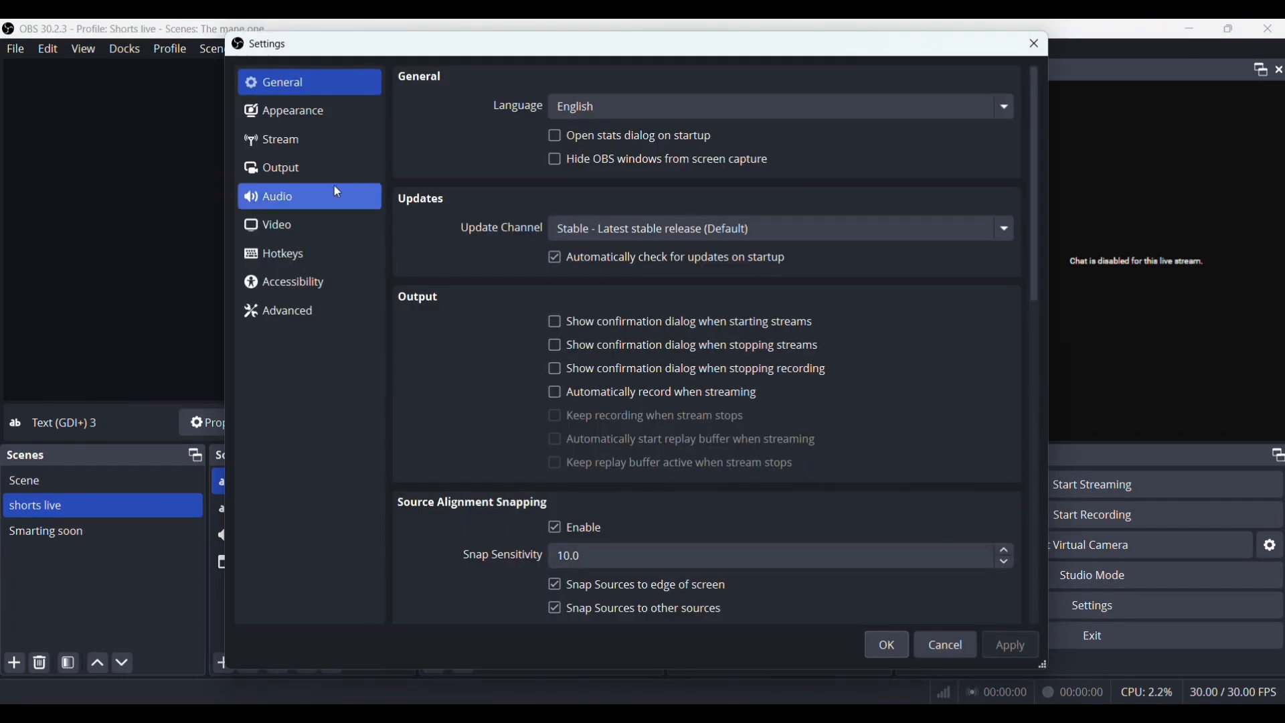
pyautogui.click(277, 224)
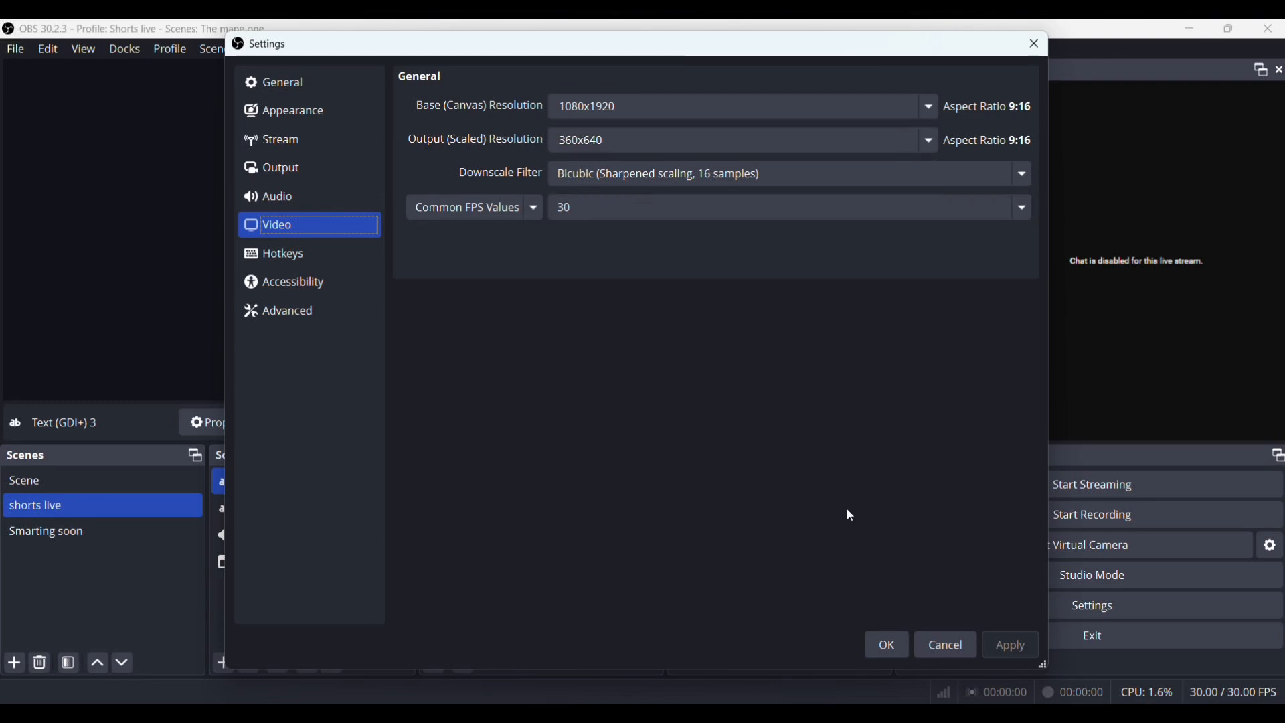
pyautogui.click(884, 644)
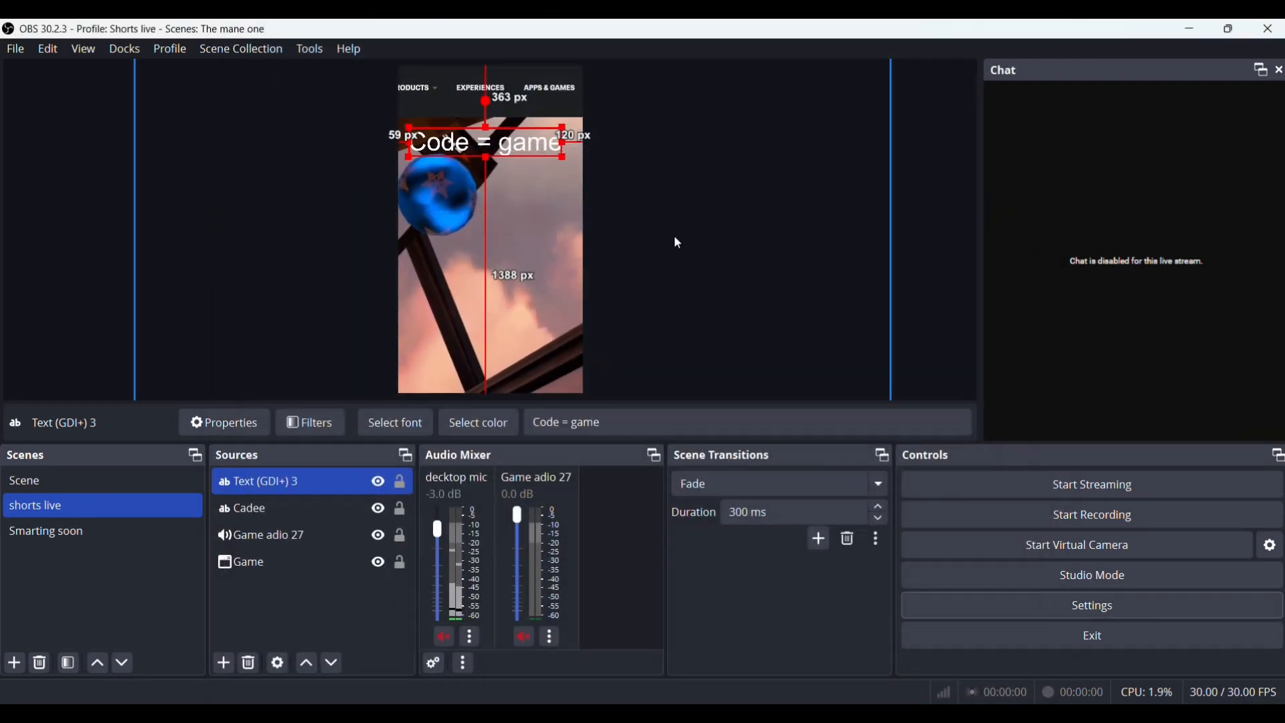
pyautogui.moveTo(694, 391)
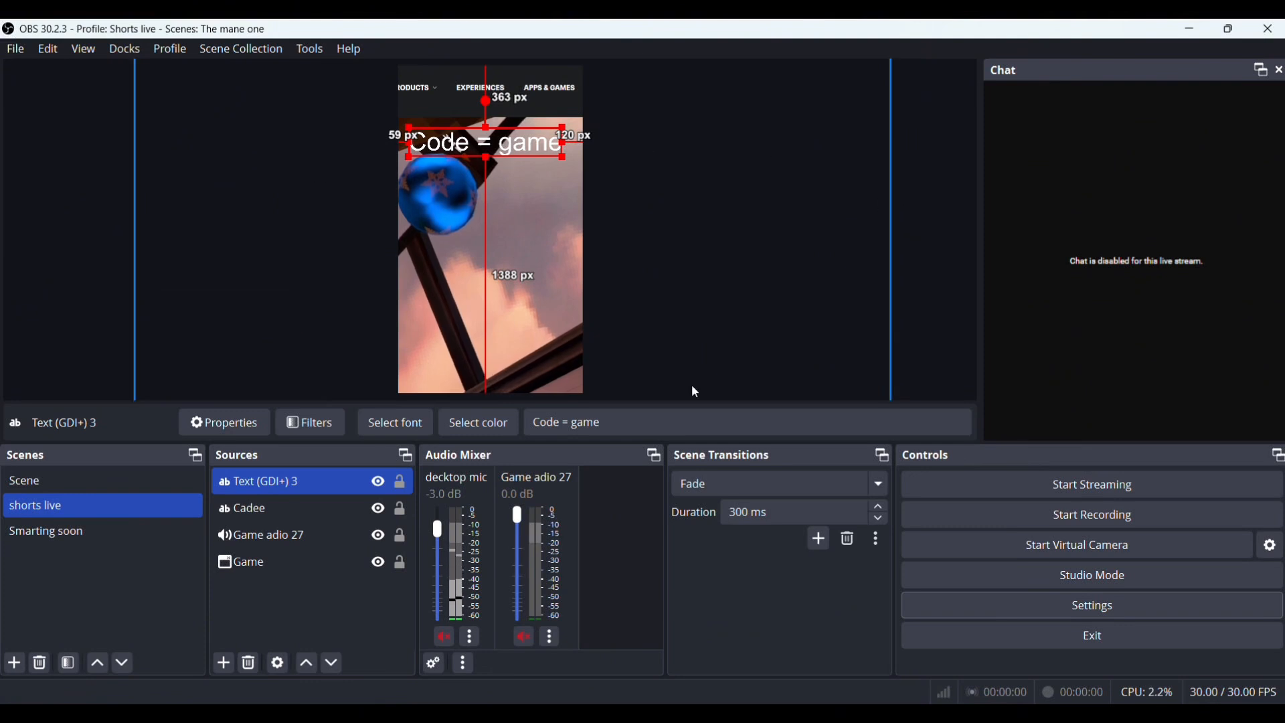
pyautogui.moveTo(745, 104)
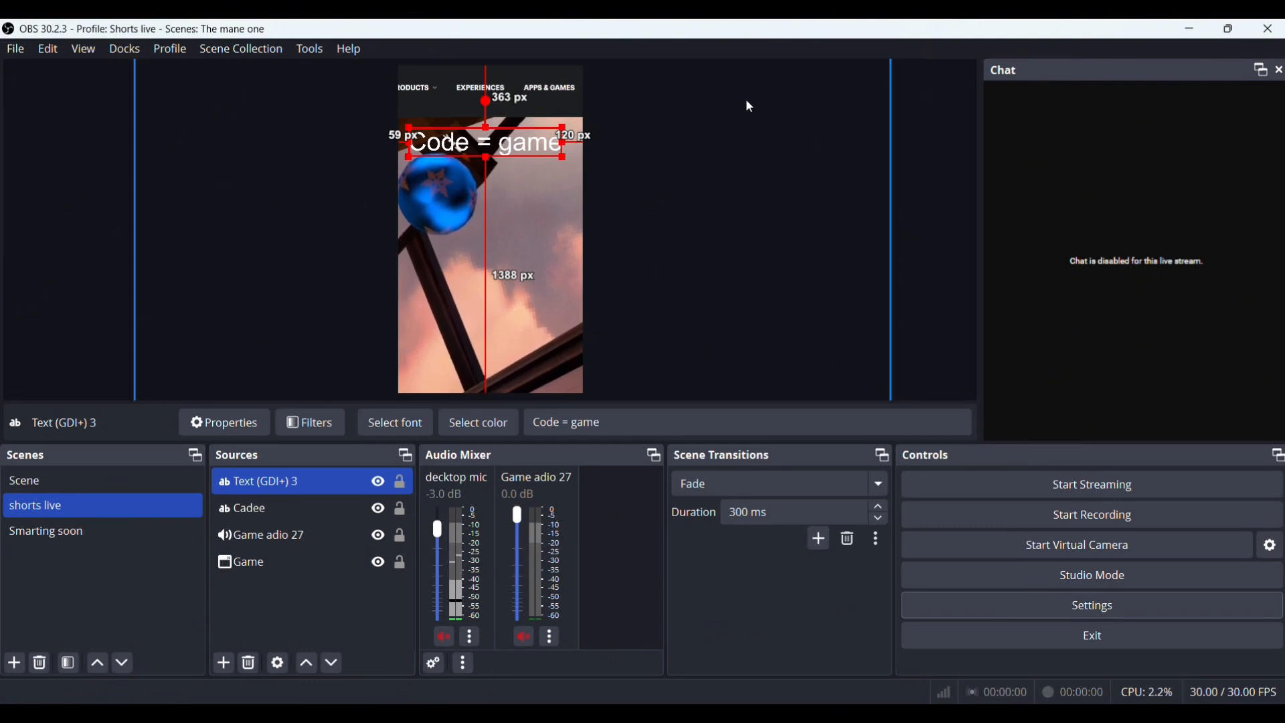